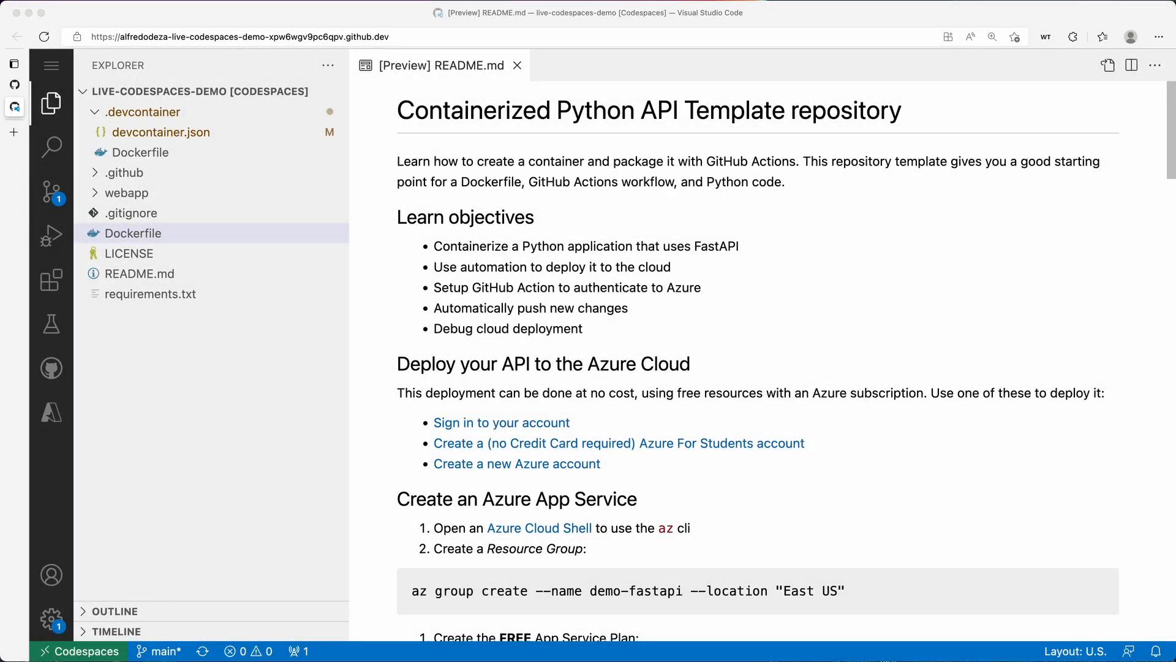
mouse_move(575, 234)
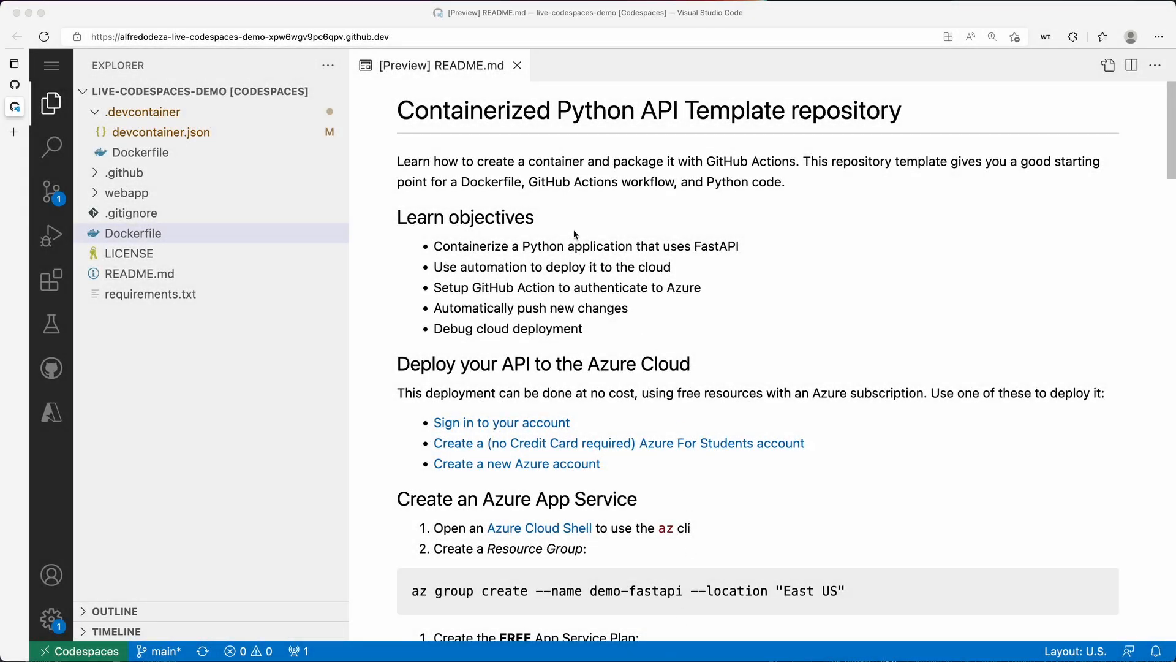
mouse_move(535, 231)
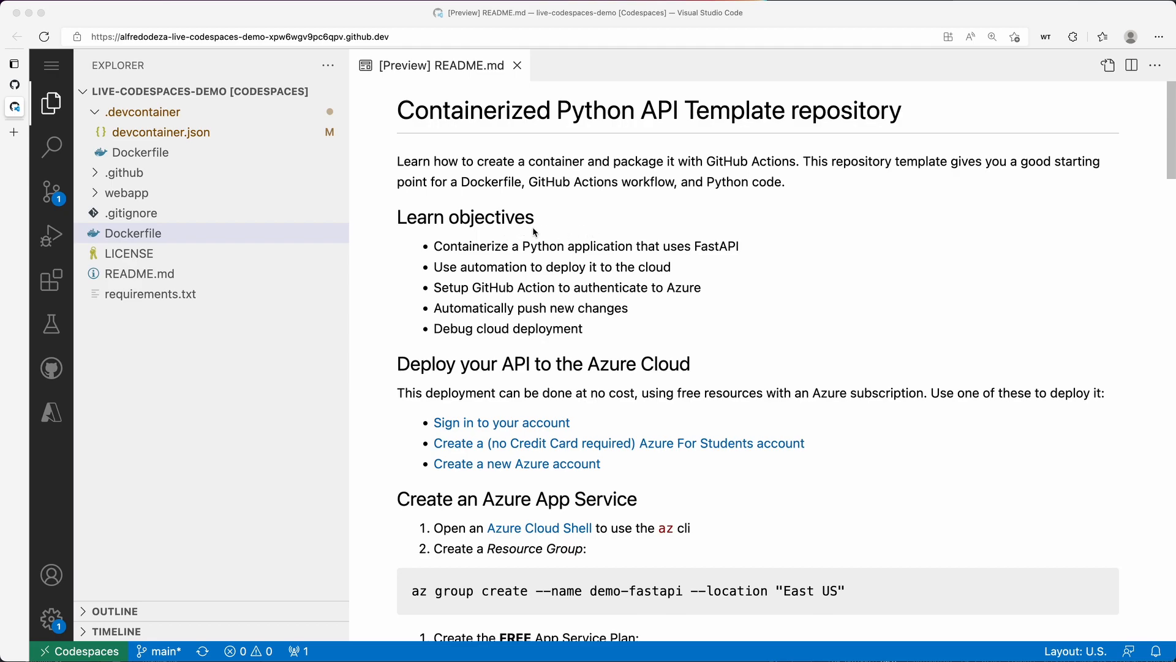
mouse_move(530, 206)
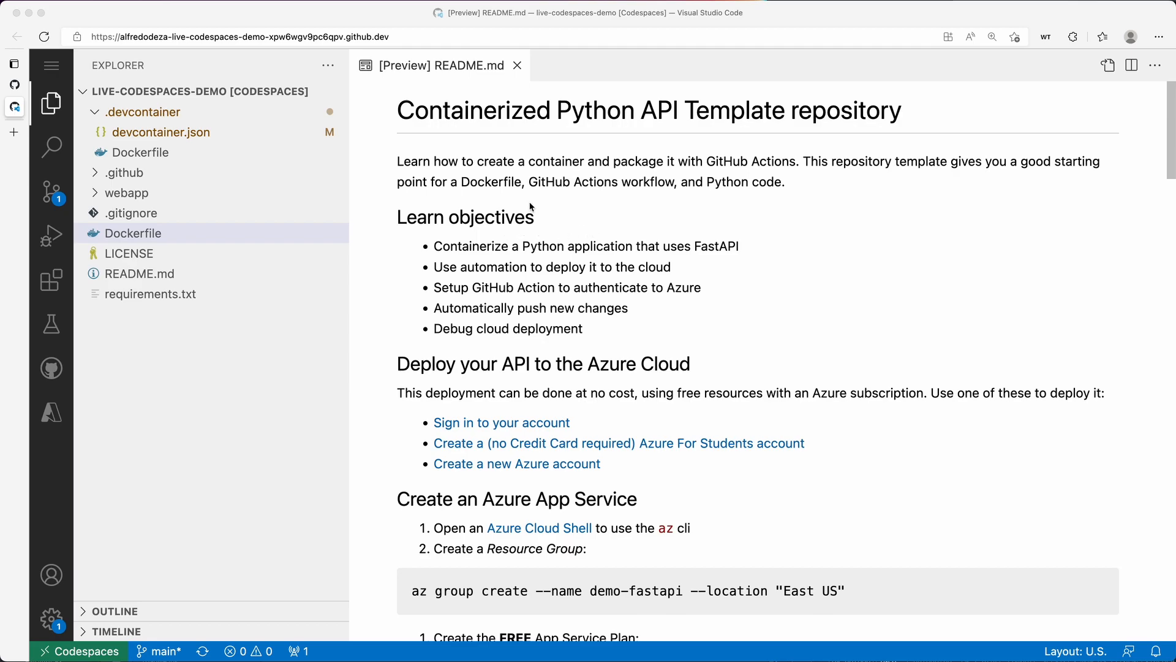
mouse_move(505, 206)
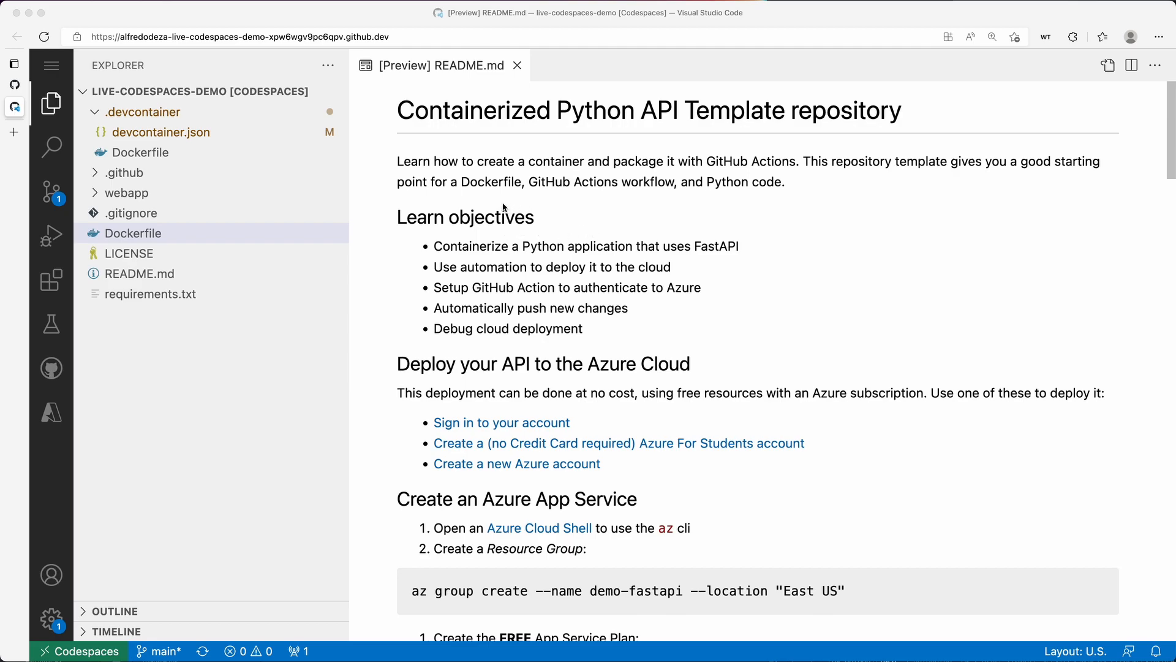
mouse_move(435, 200)
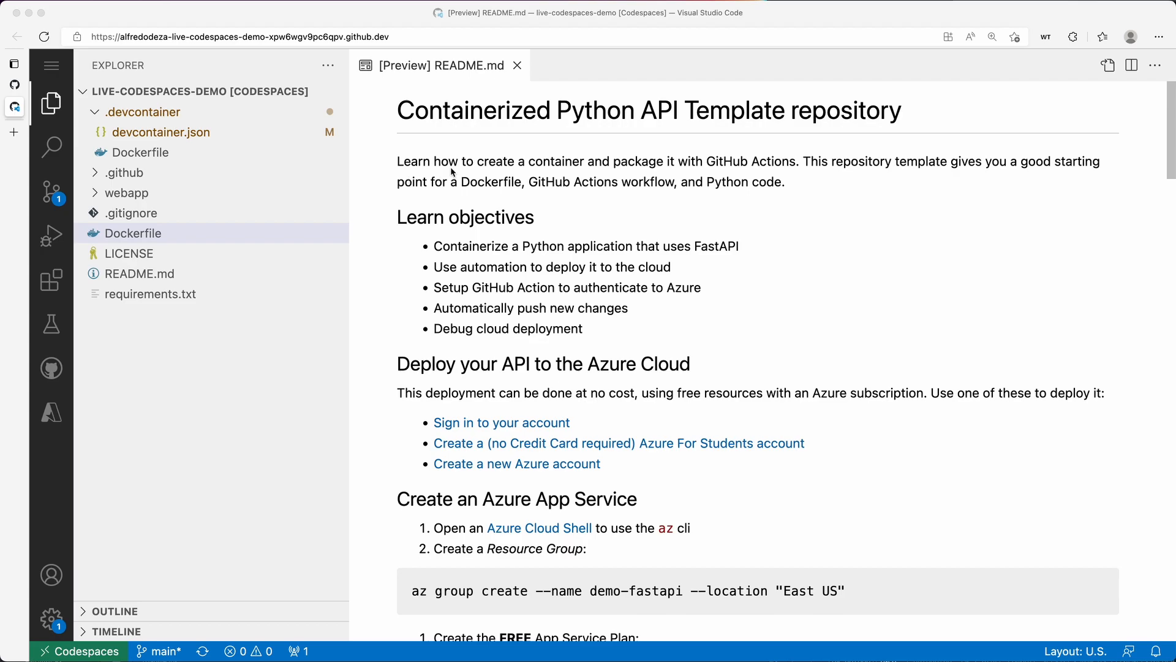
mouse_move(314, 155)
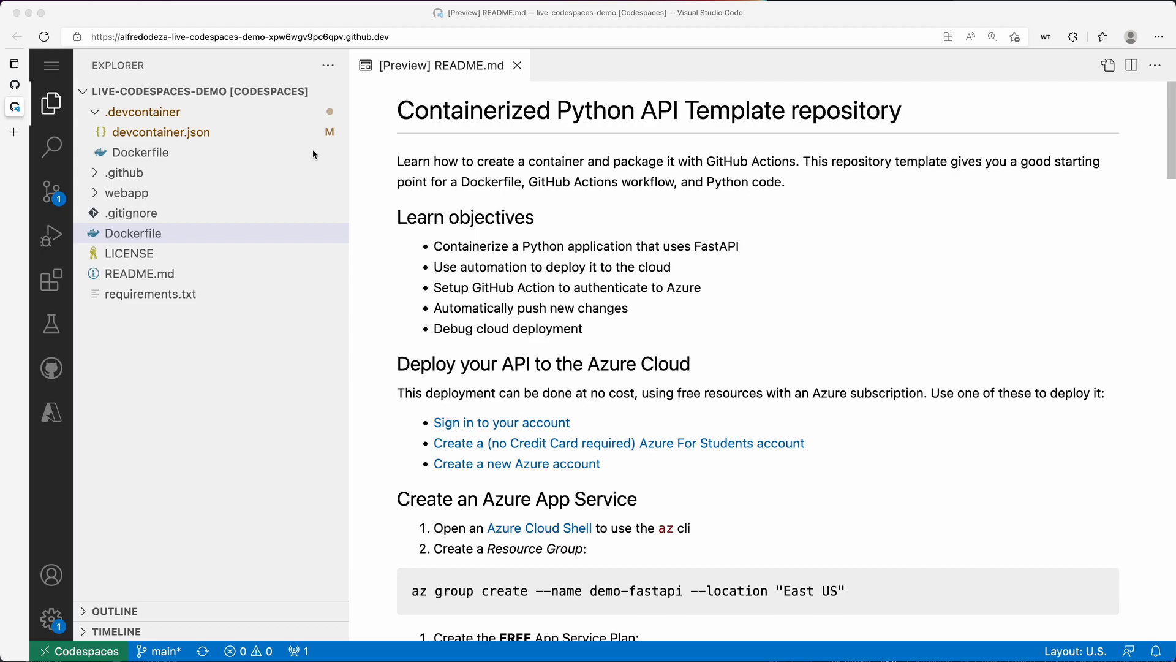
mouse_move(186, 225)
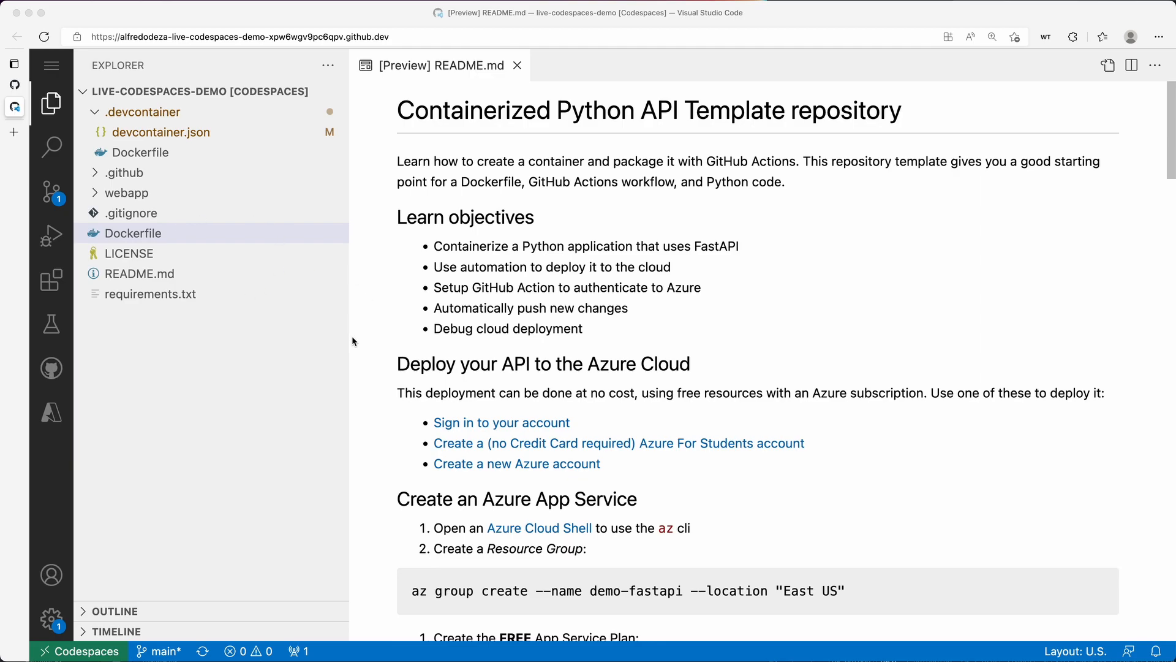
mouse_move(122, 176)
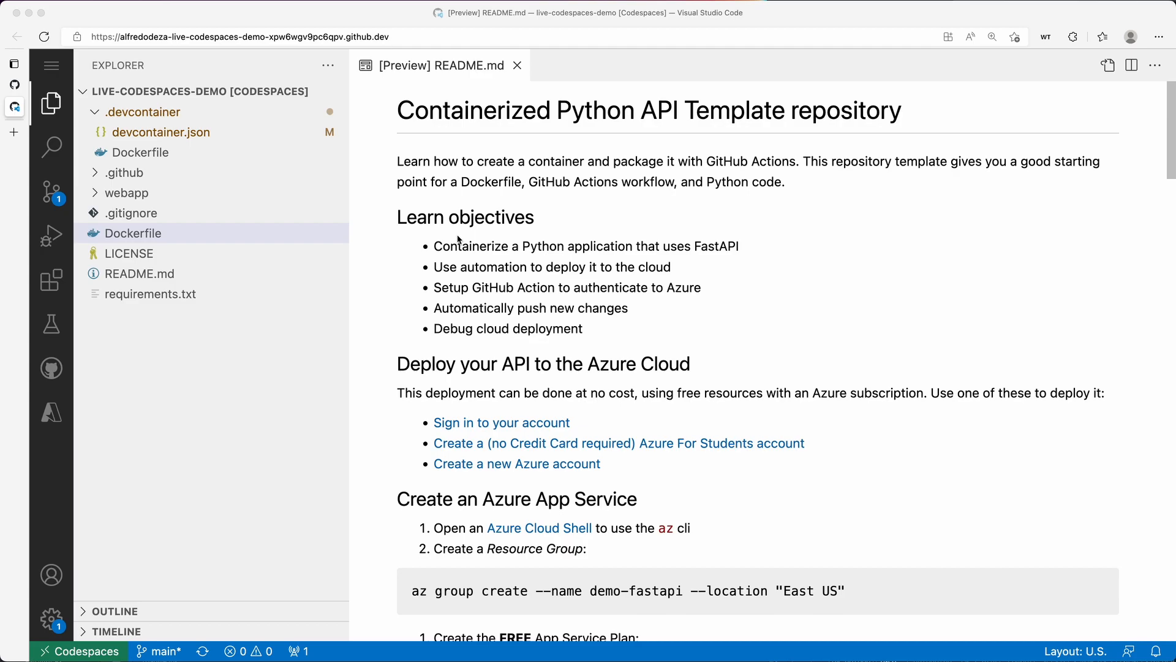
mouse_move(295, 533)
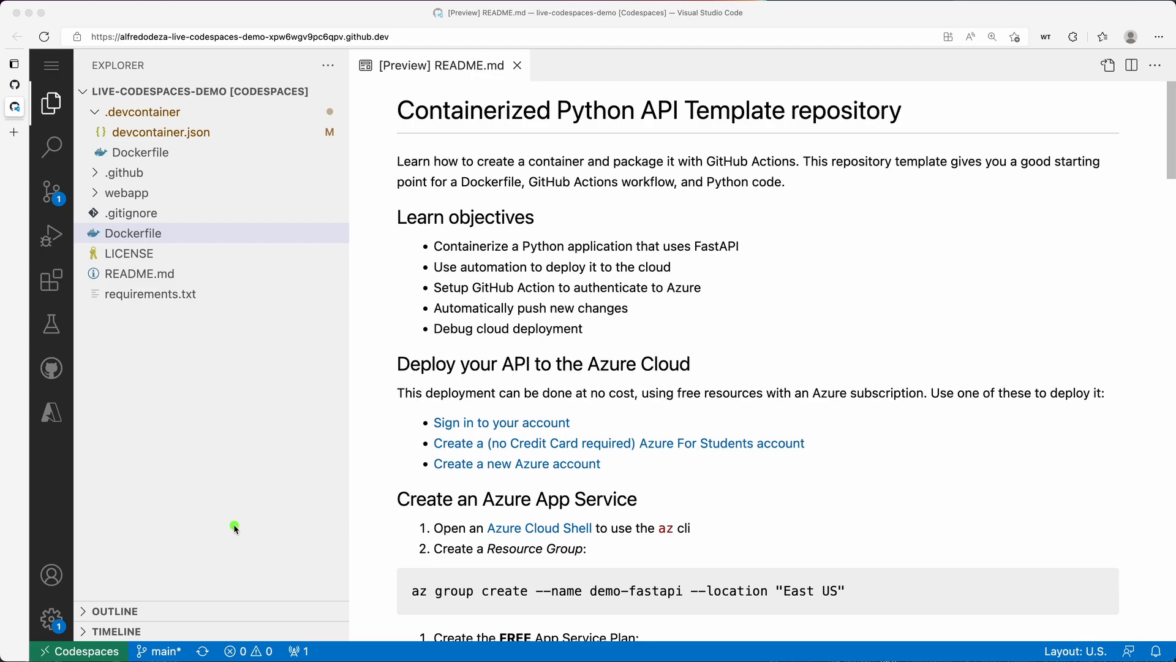
mouse_move(314, 532)
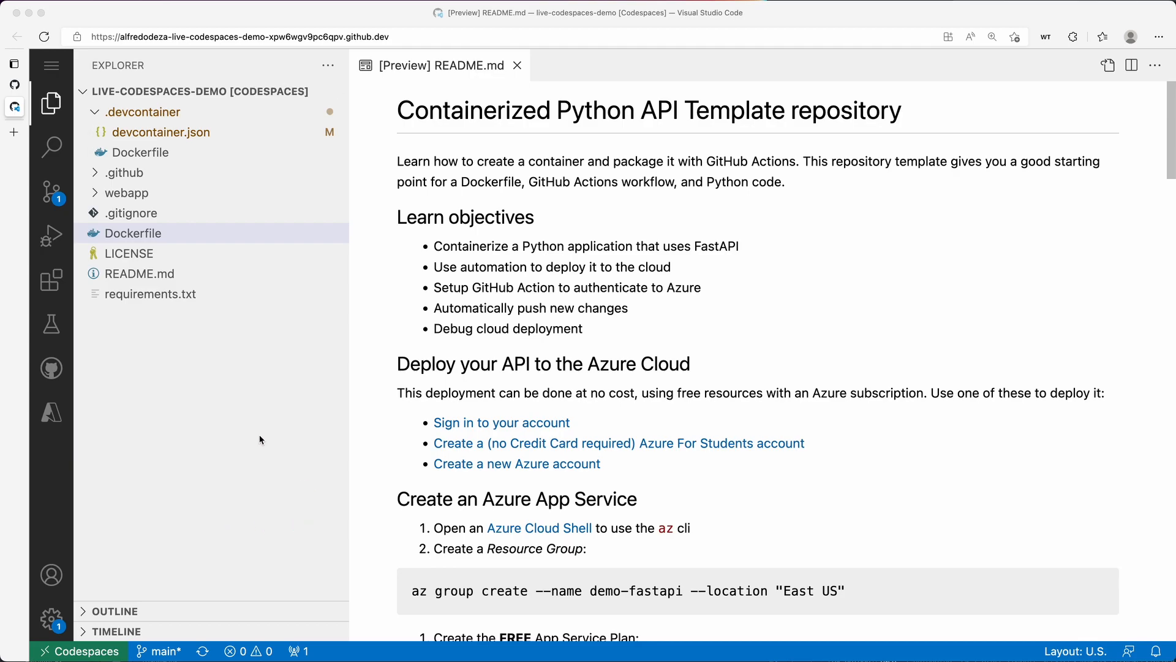
mouse_move(640, 357)
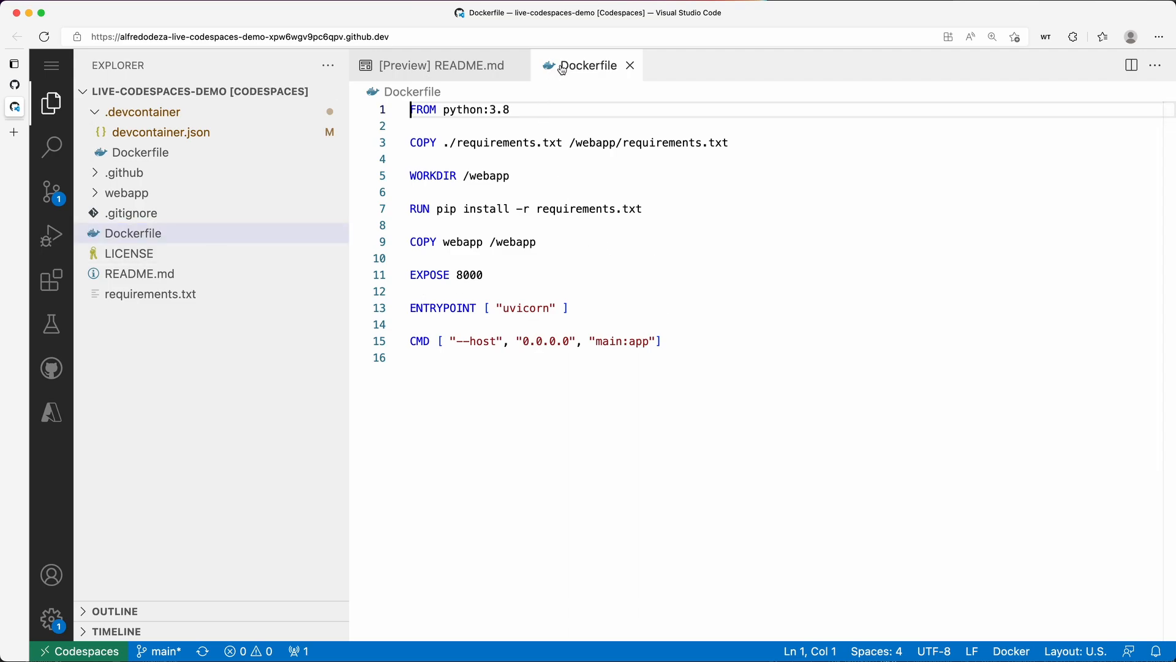
mouse_move(605, 105)
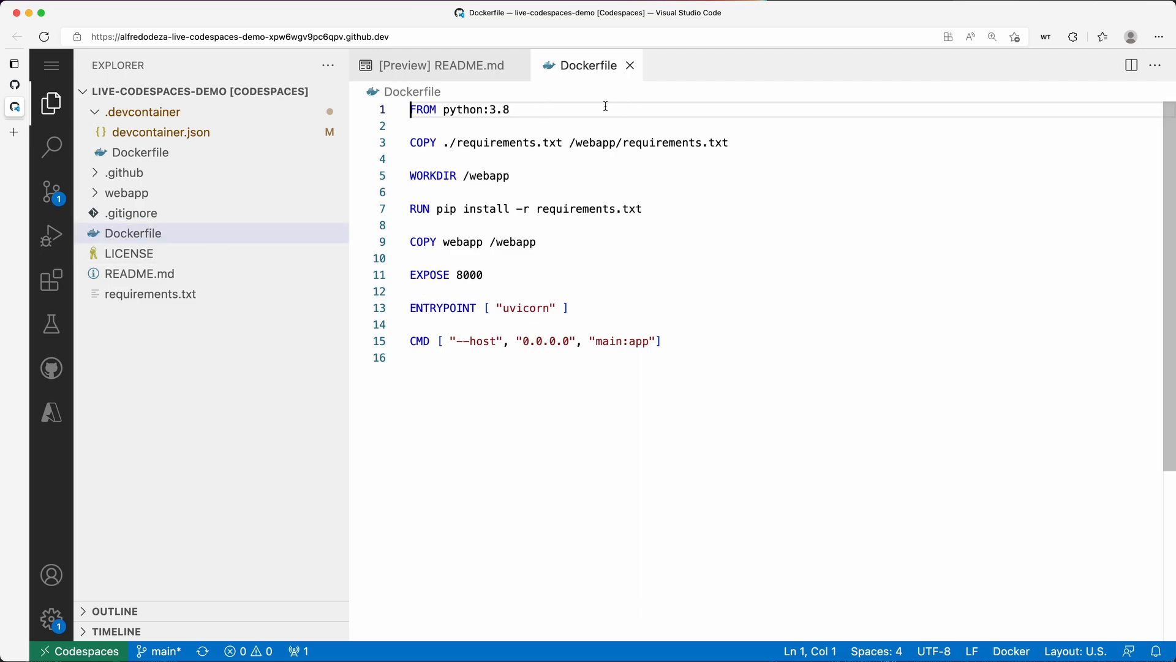
mouse_move(585, 158)
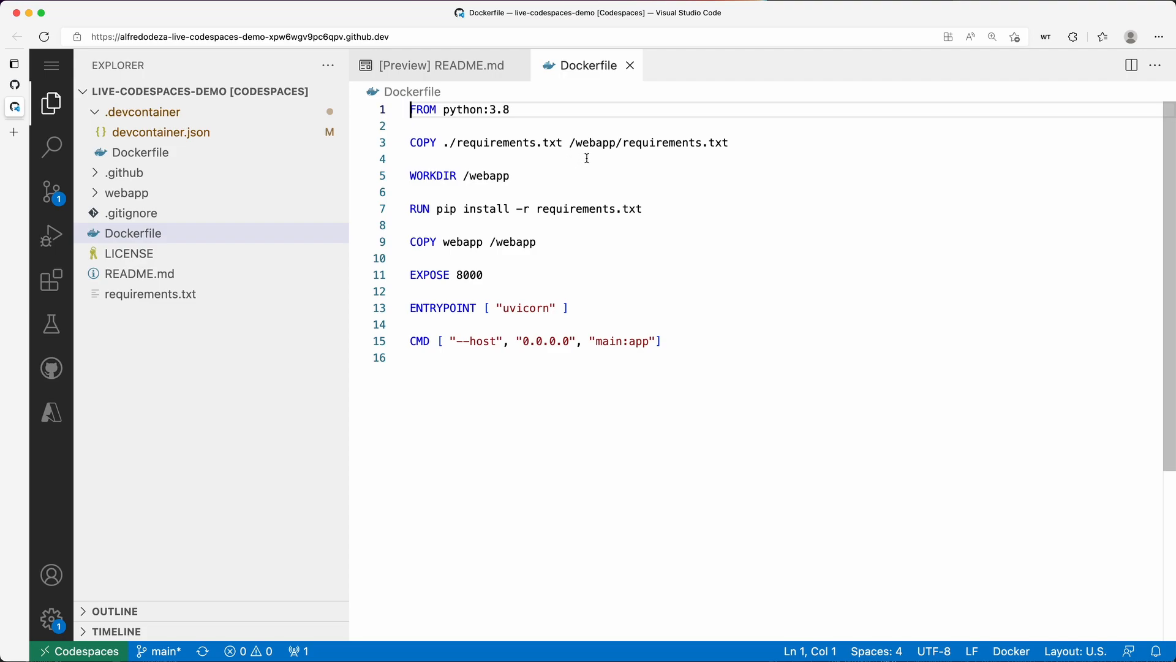
mouse_move(381, 193)
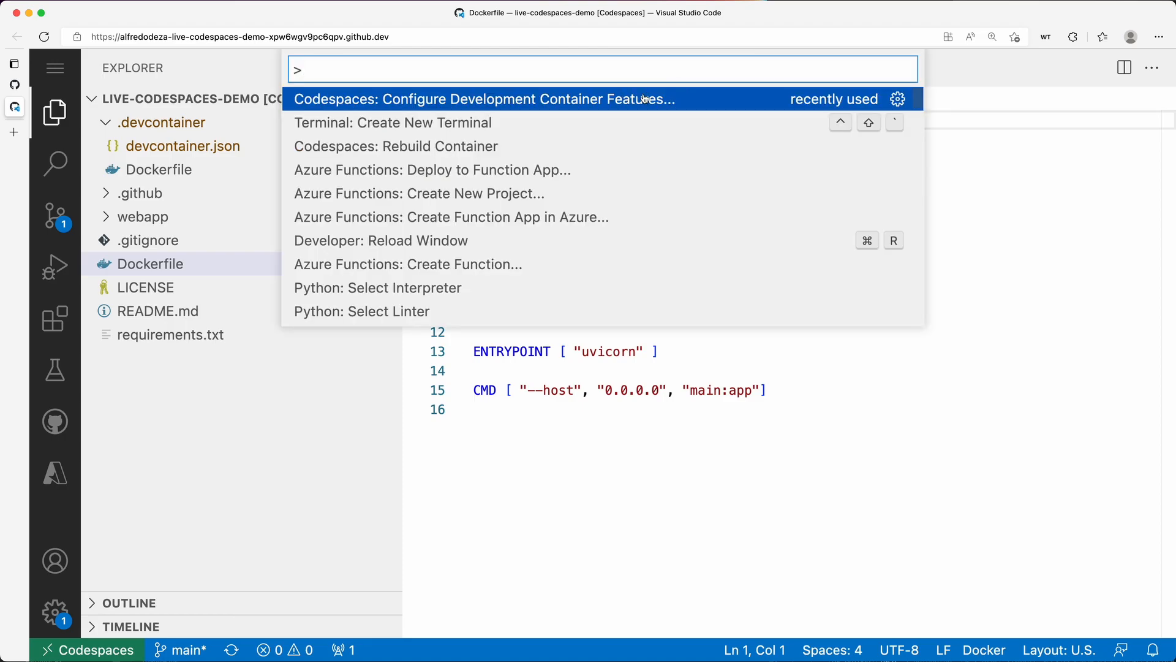
Enable Docker (Moby) Docker-in-Docker support at the latest engine version and rebuild the container now.
left_click(485, 99)
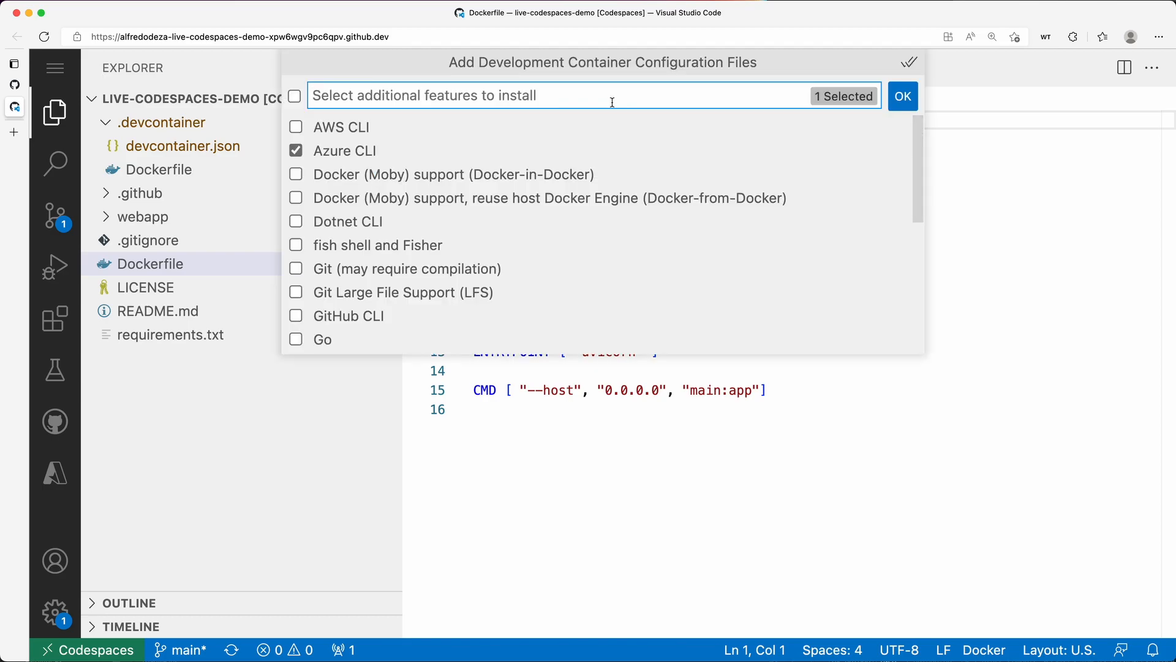
mouse_move(366, 174)
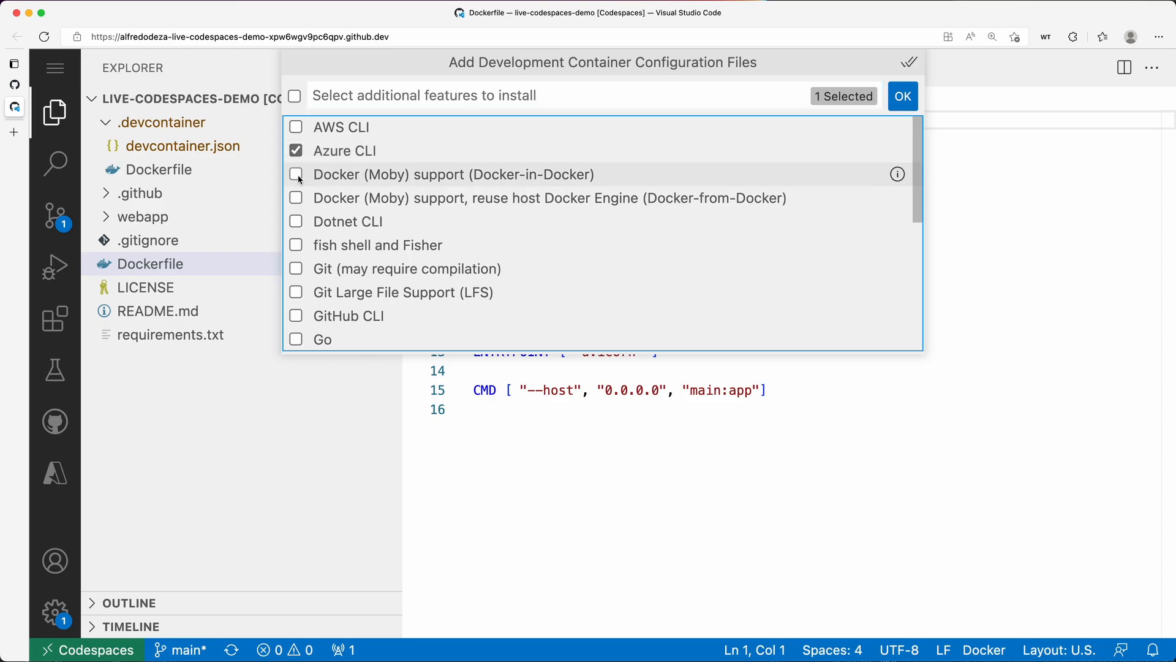
left_click(295, 174)
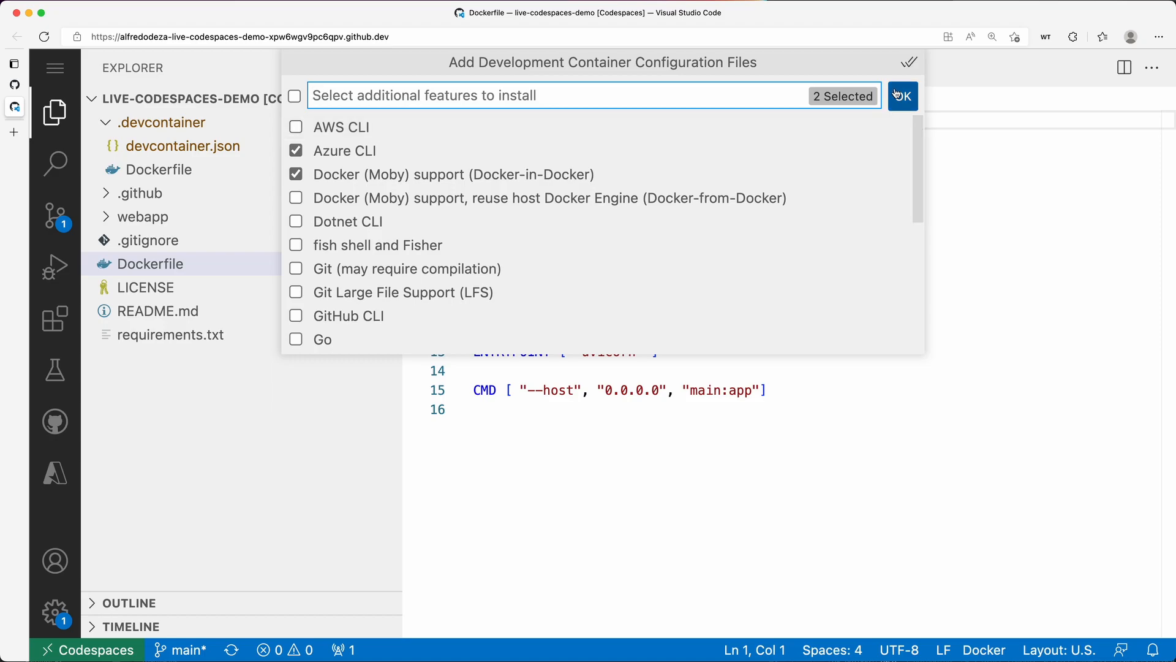
left_click(903, 96)
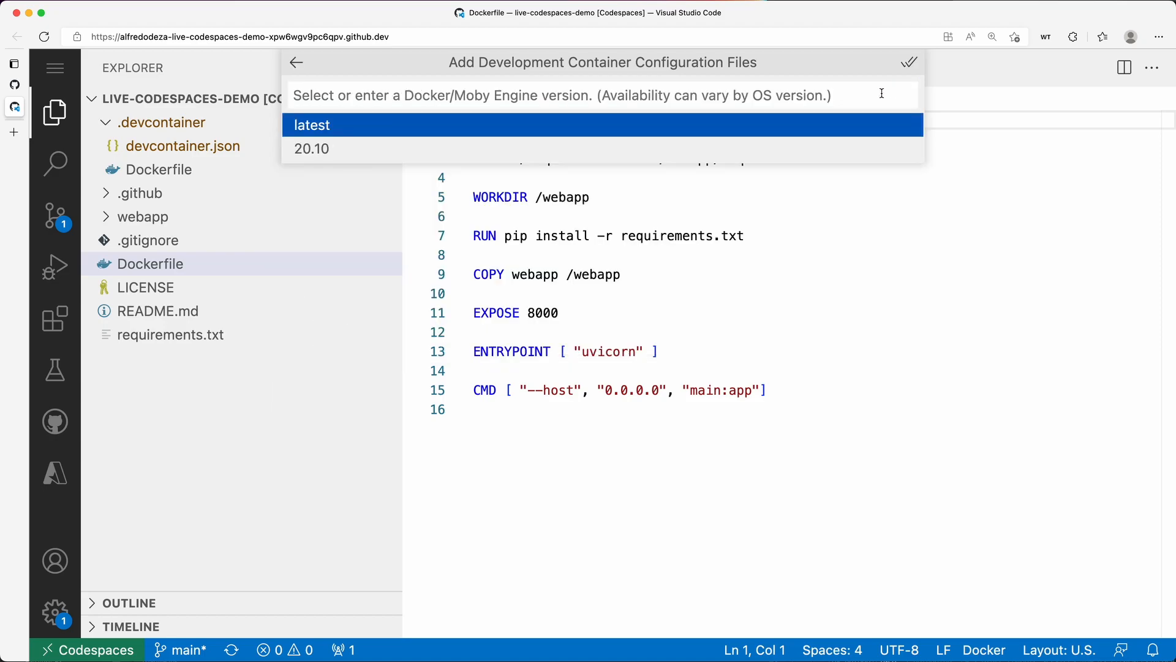
left_click(313, 125)
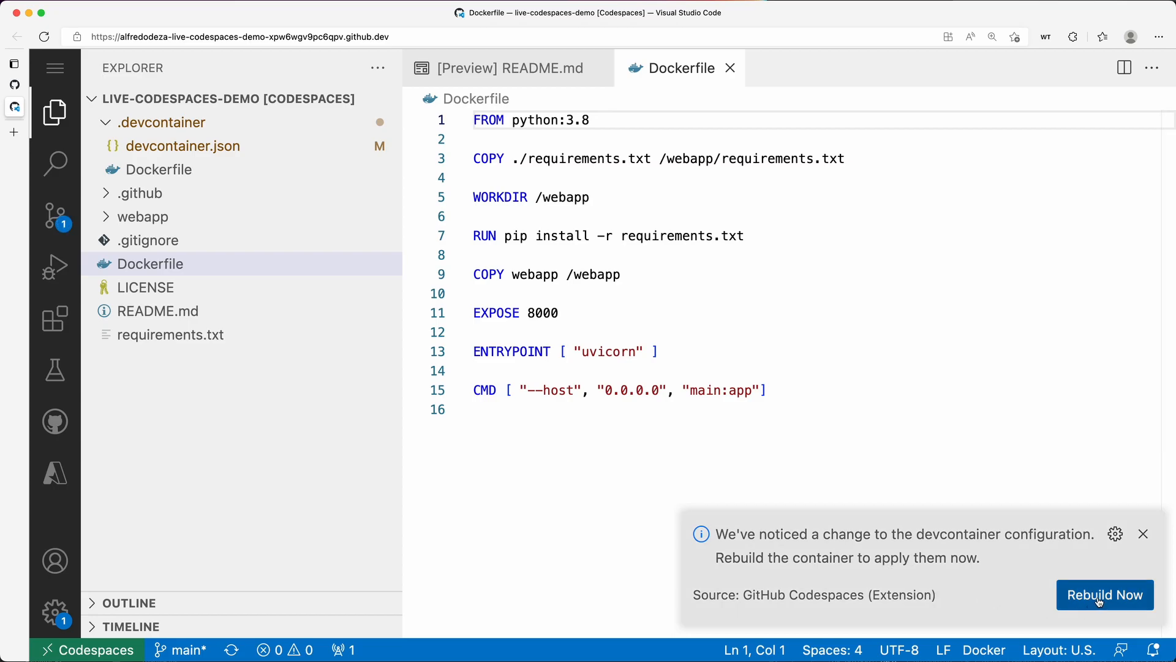
left_click(1106, 594)
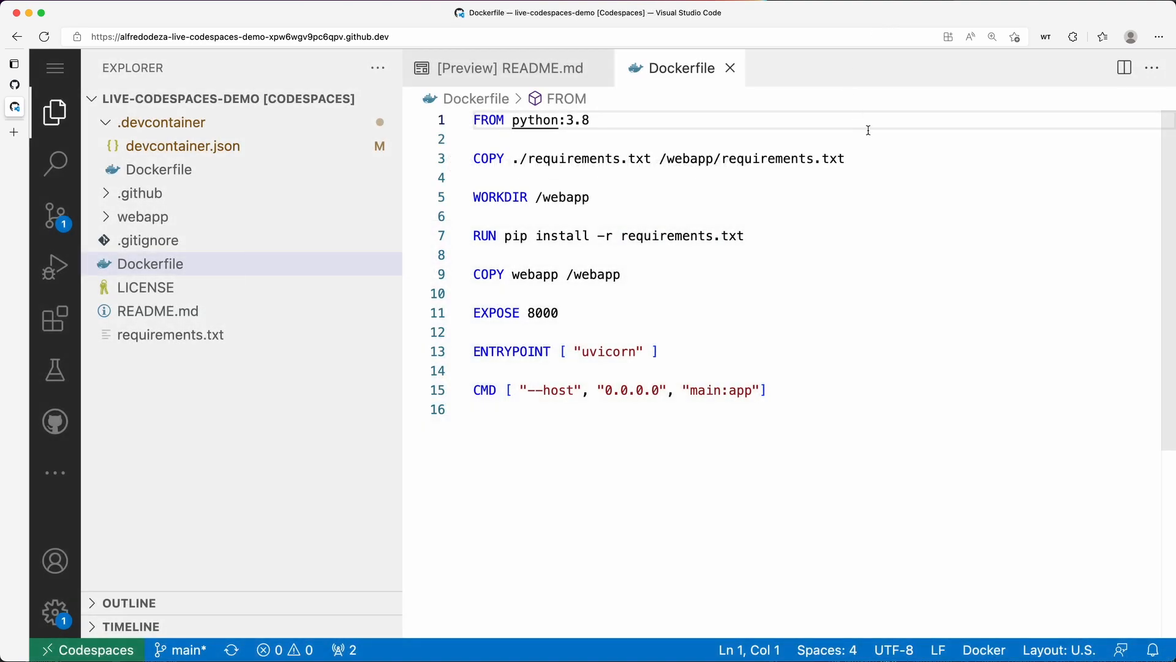
Bring up a maximized terminal and list the existing Docker images.
type("termin")
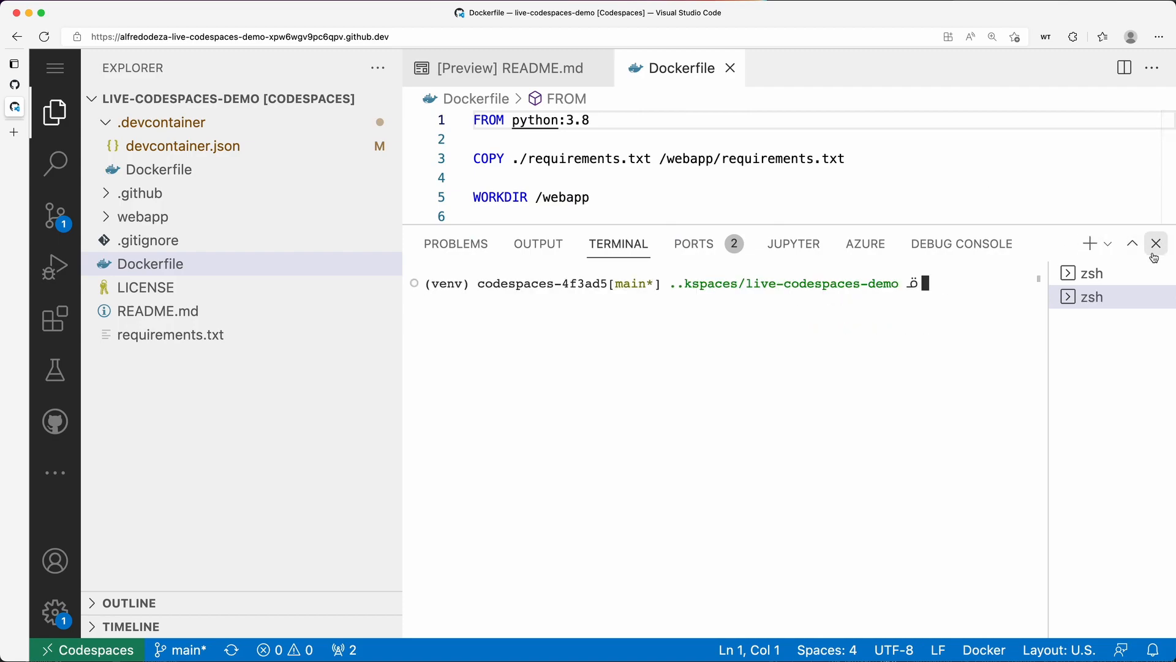
mouse_move(1045, 274)
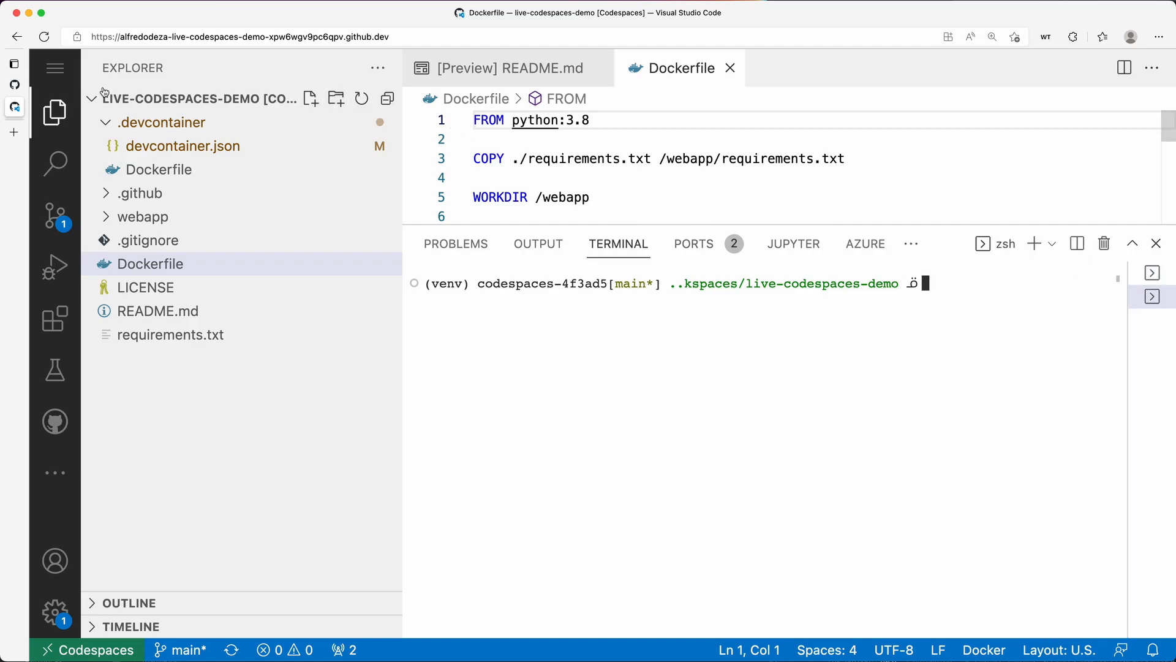
left_click(992, 36)
type("which")
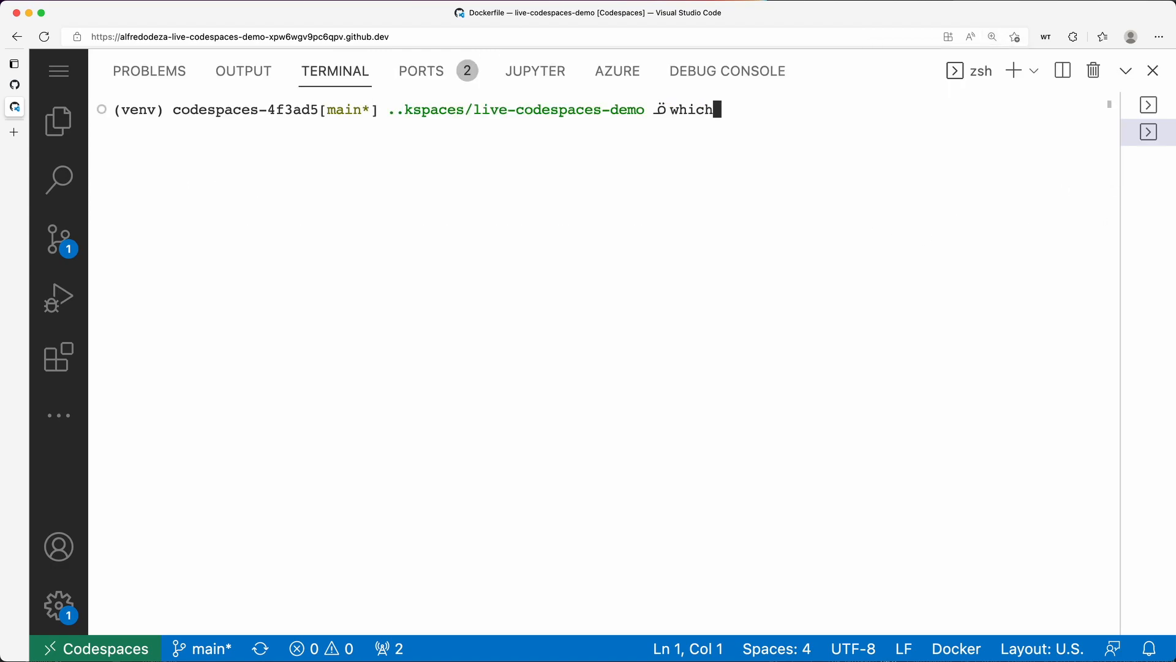
type("docker")
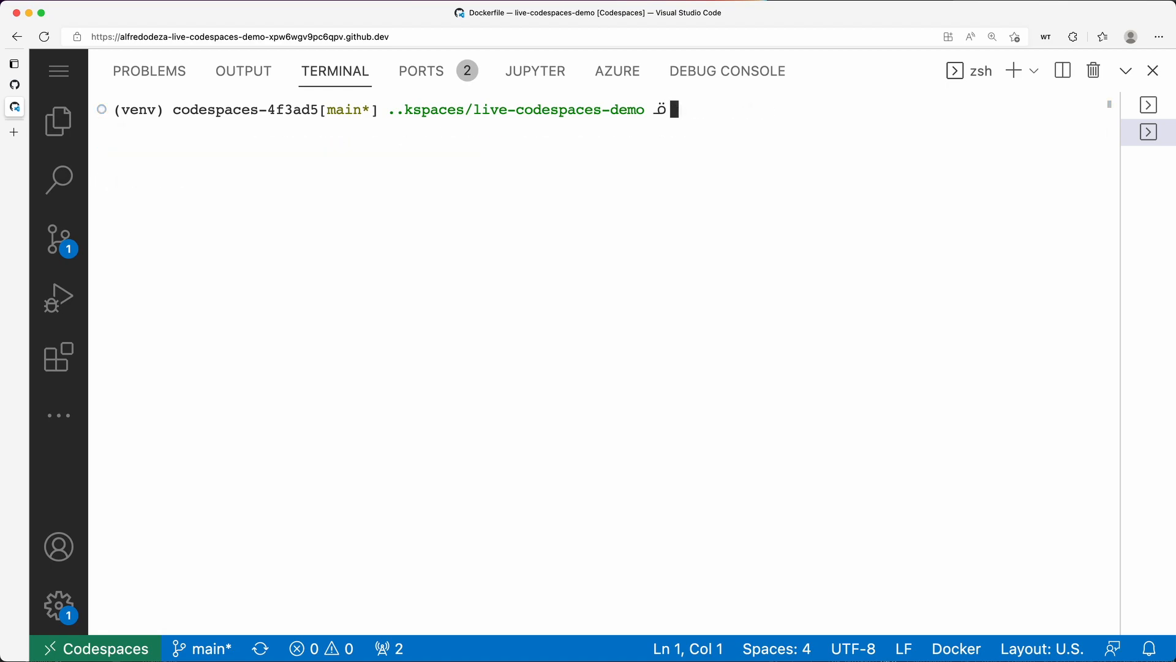
type("docker image ls")
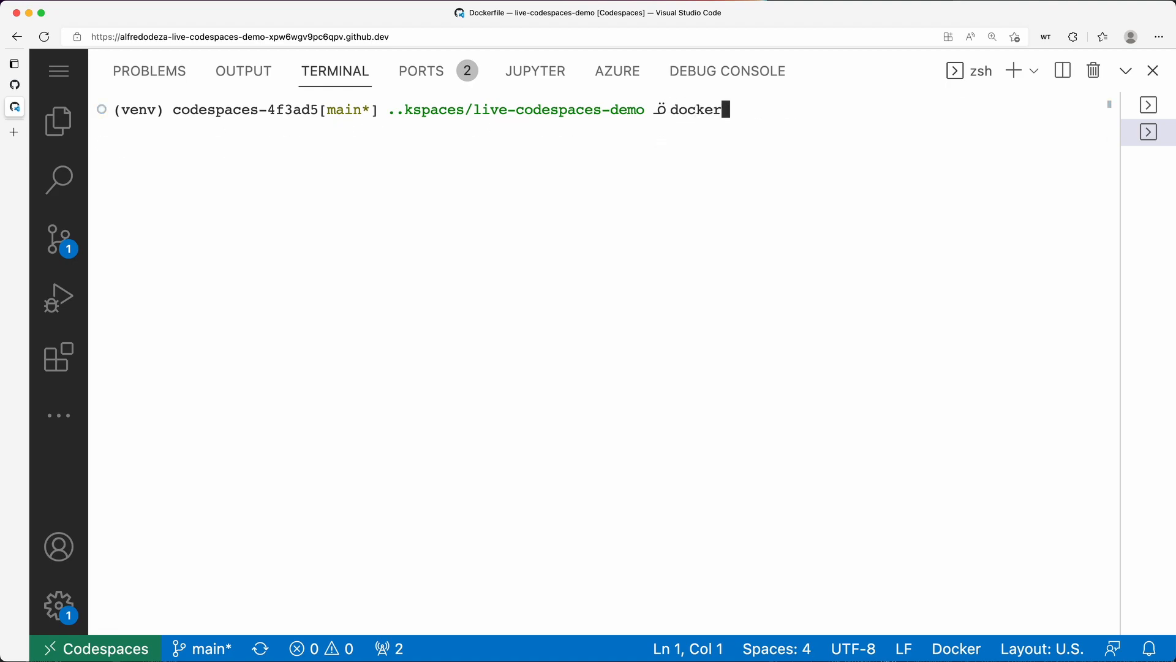
Run docker build -t local:latest . and wait for the image build to finish.
type("build -t")
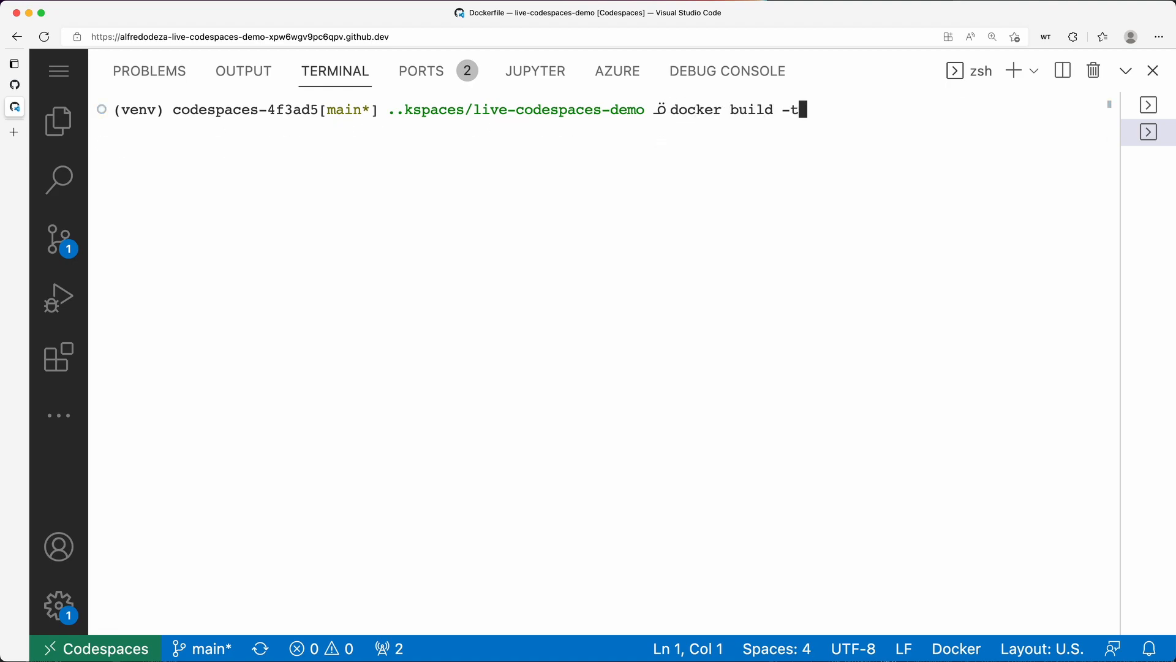
type("local:")
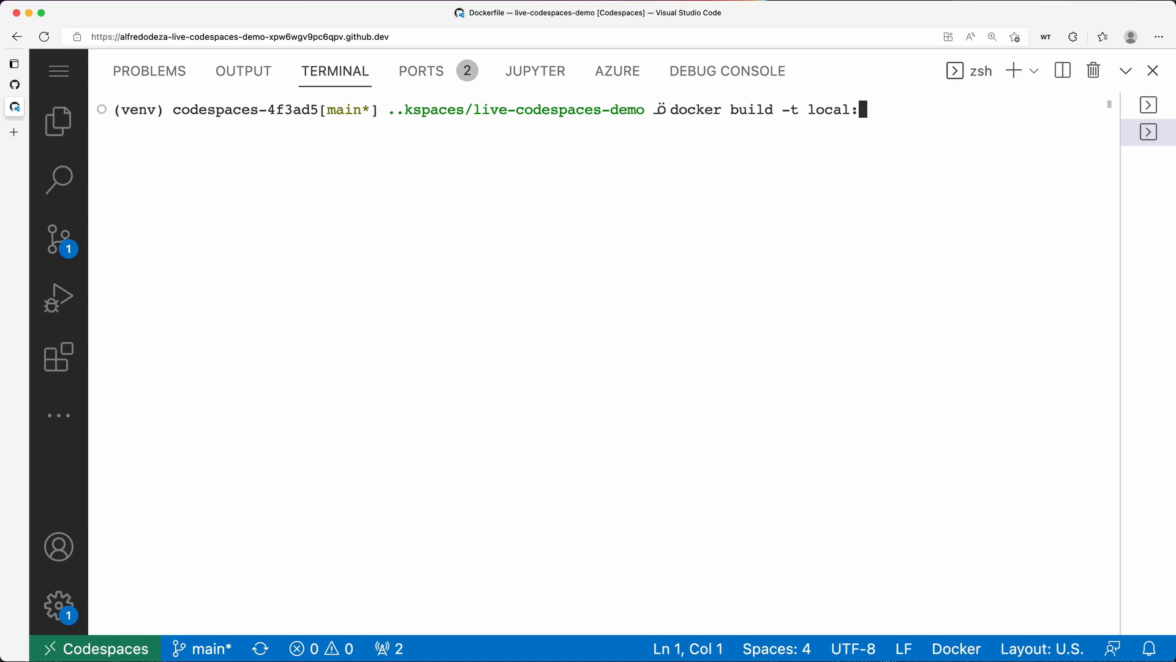
type("latest")
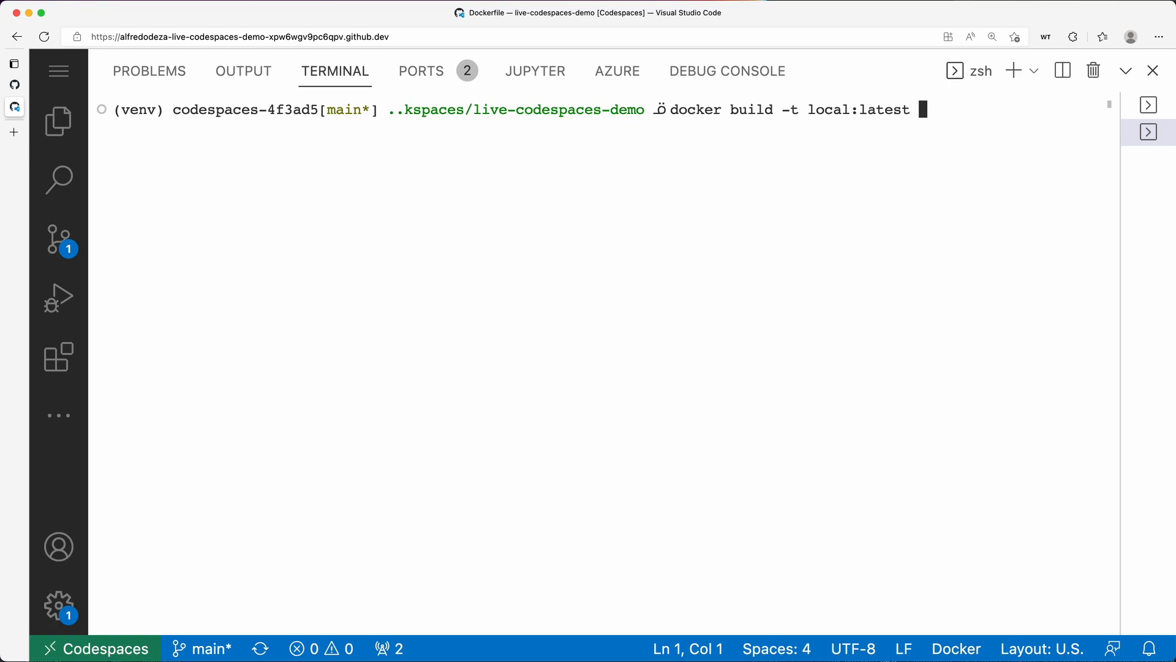
type(".")
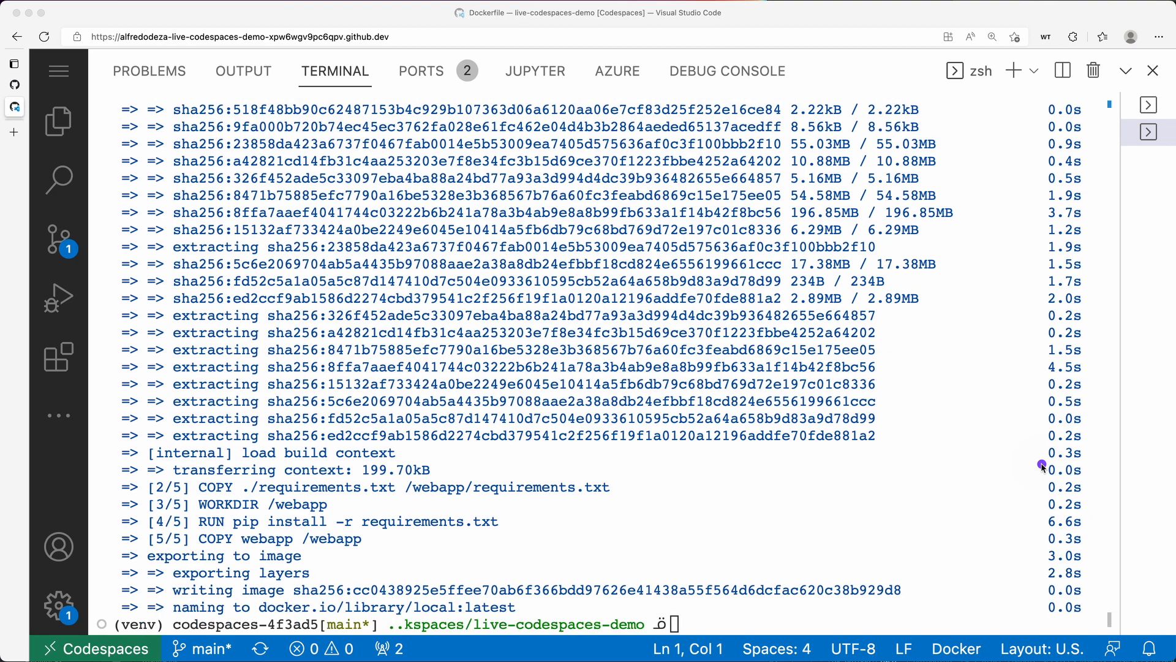
mouse_move(747, 525)
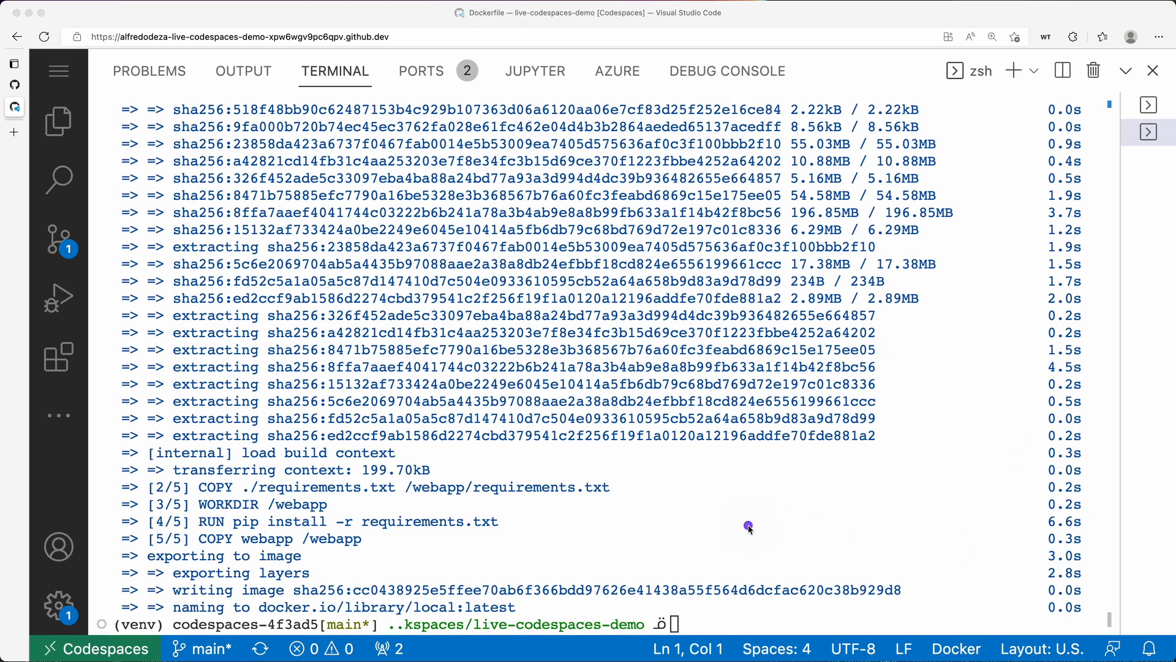
left_click(748, 526)
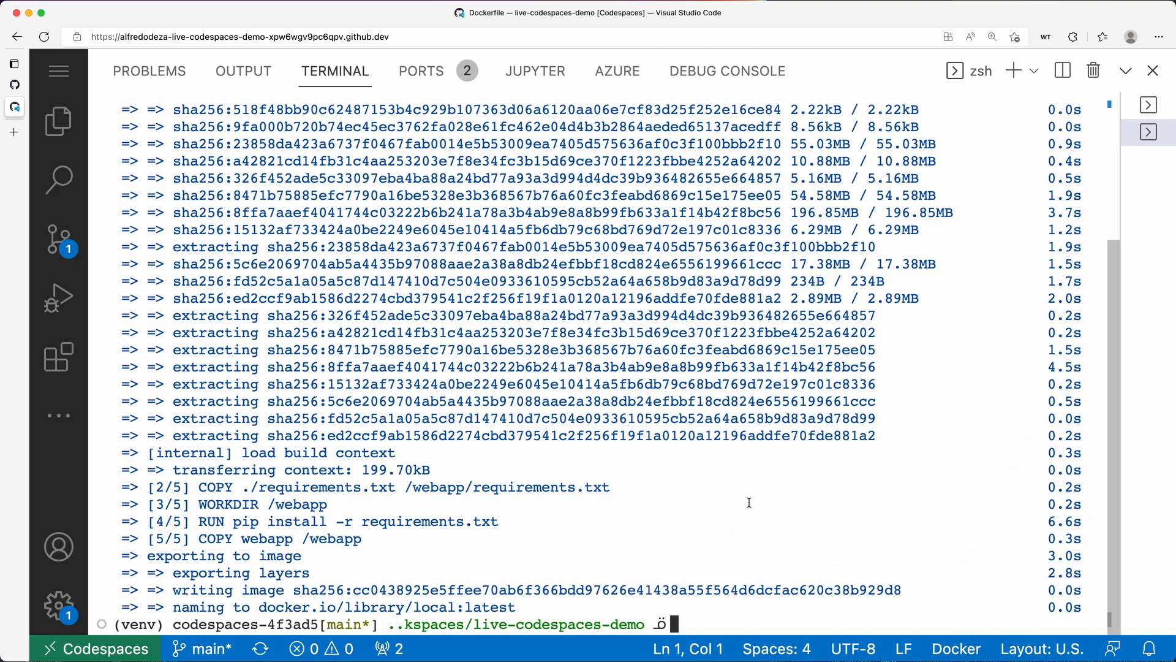
List Docker images to confirm local:latest exists, then return to the Dockerfile.
type("docker image ls")
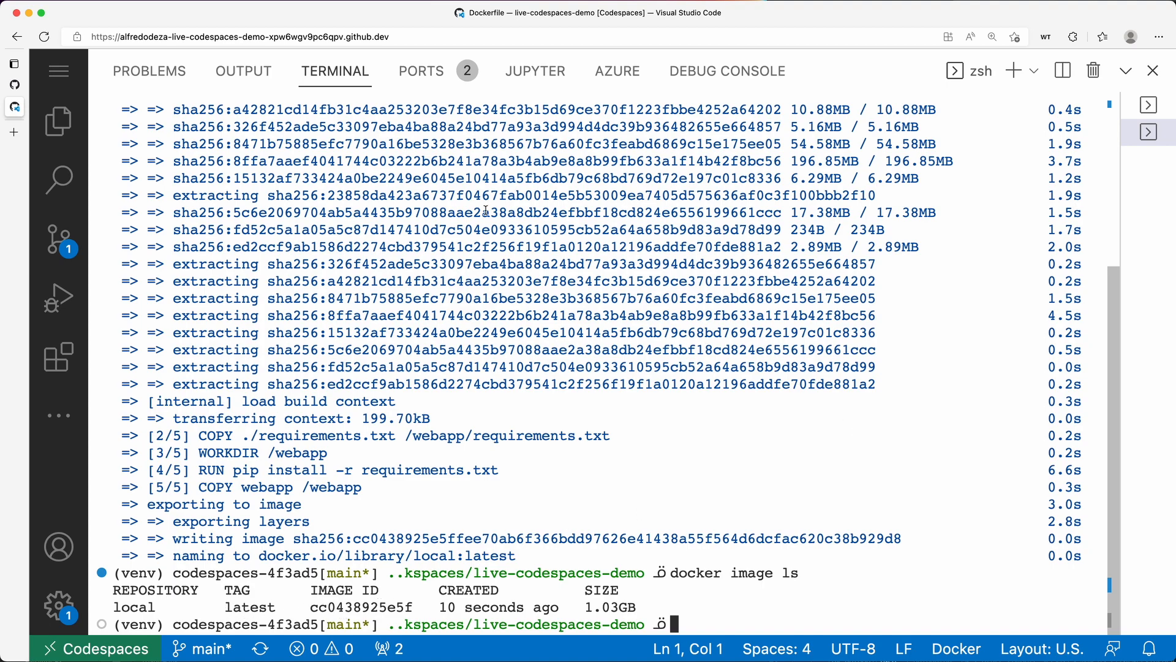
left_click(58, 121)
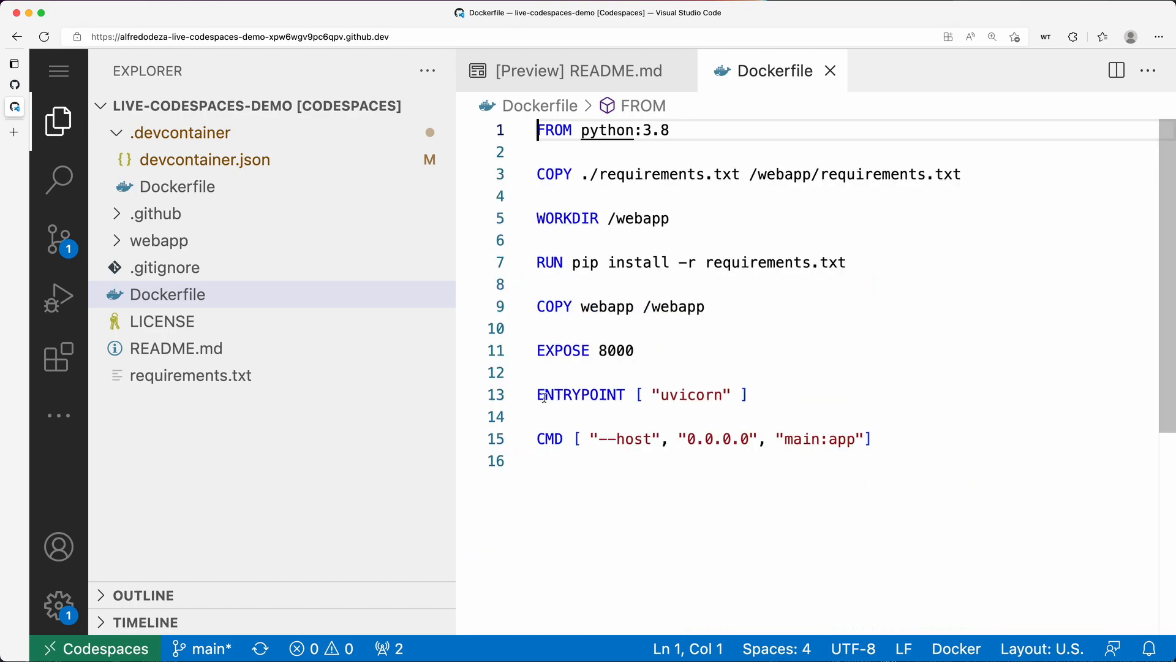
mouse_move(685, 453)
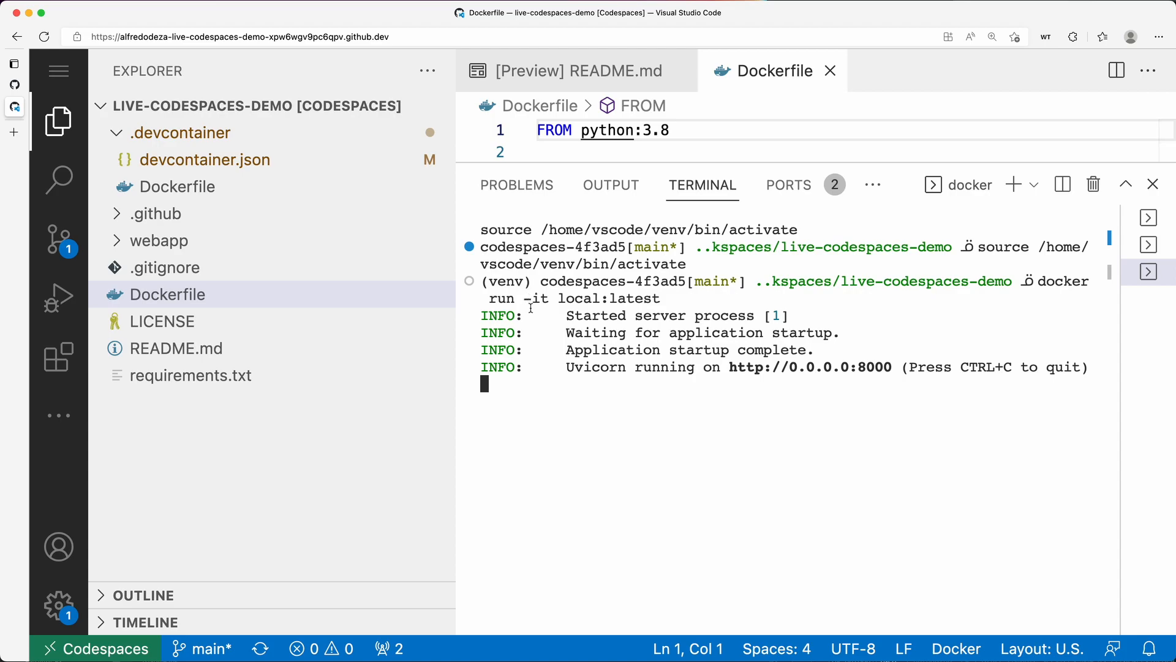
mouse_move(658, 377)
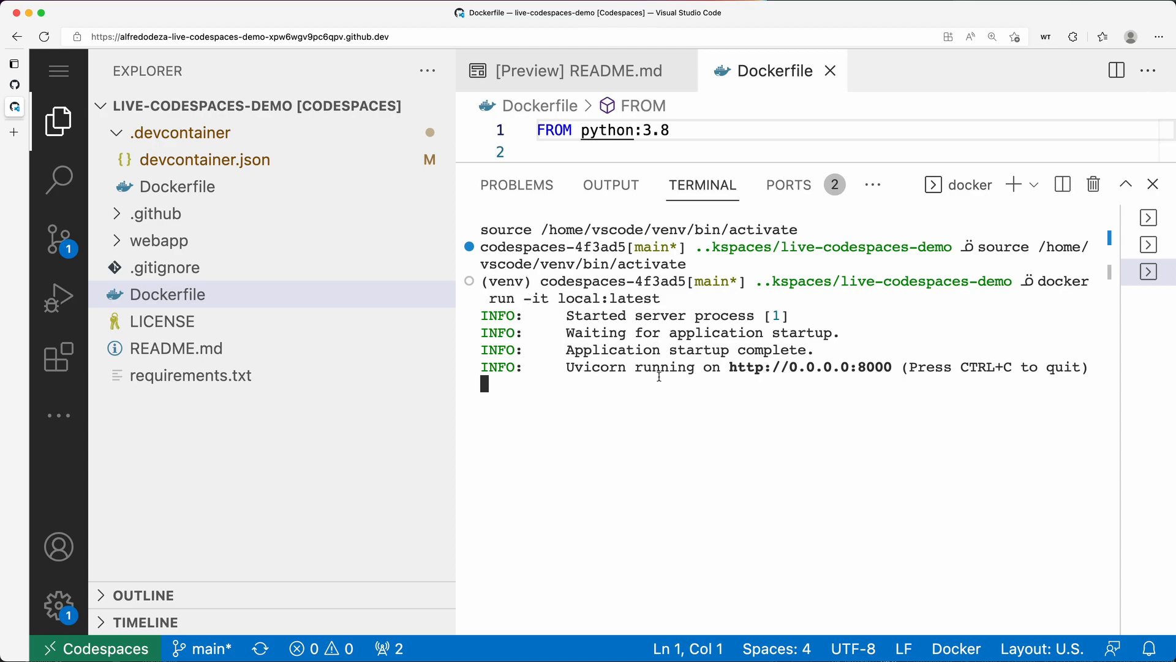
mouse_move(789, 209)
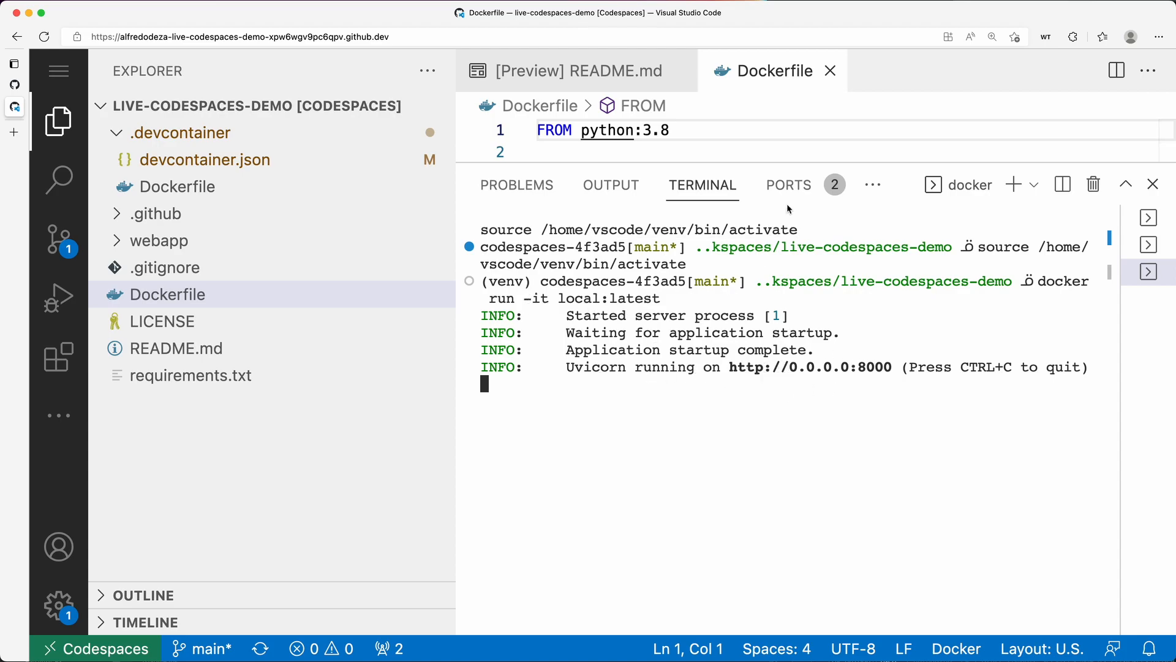
mouse_move(865, 377)
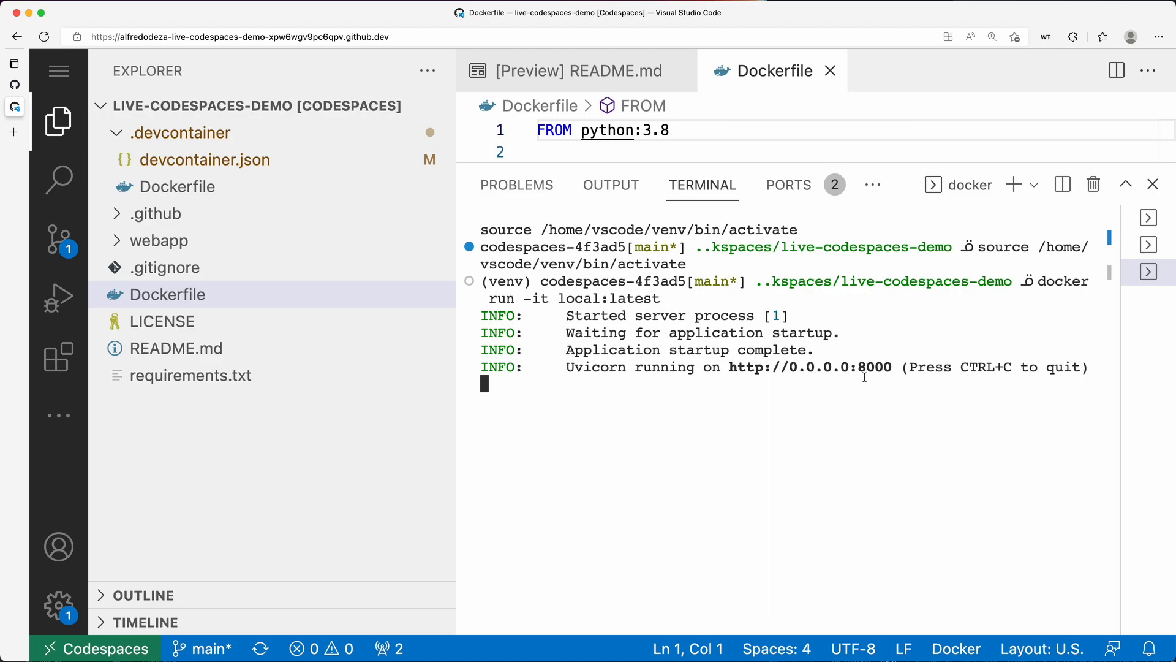
mouse_move(727, 401)
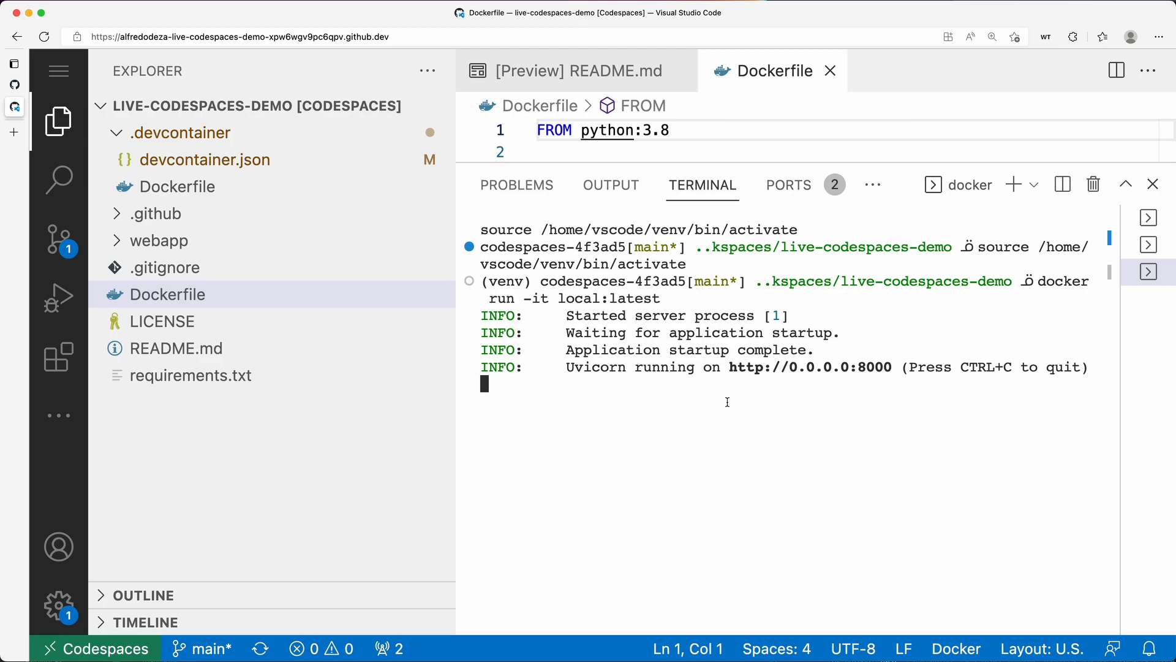
mouse_move(823, 410)
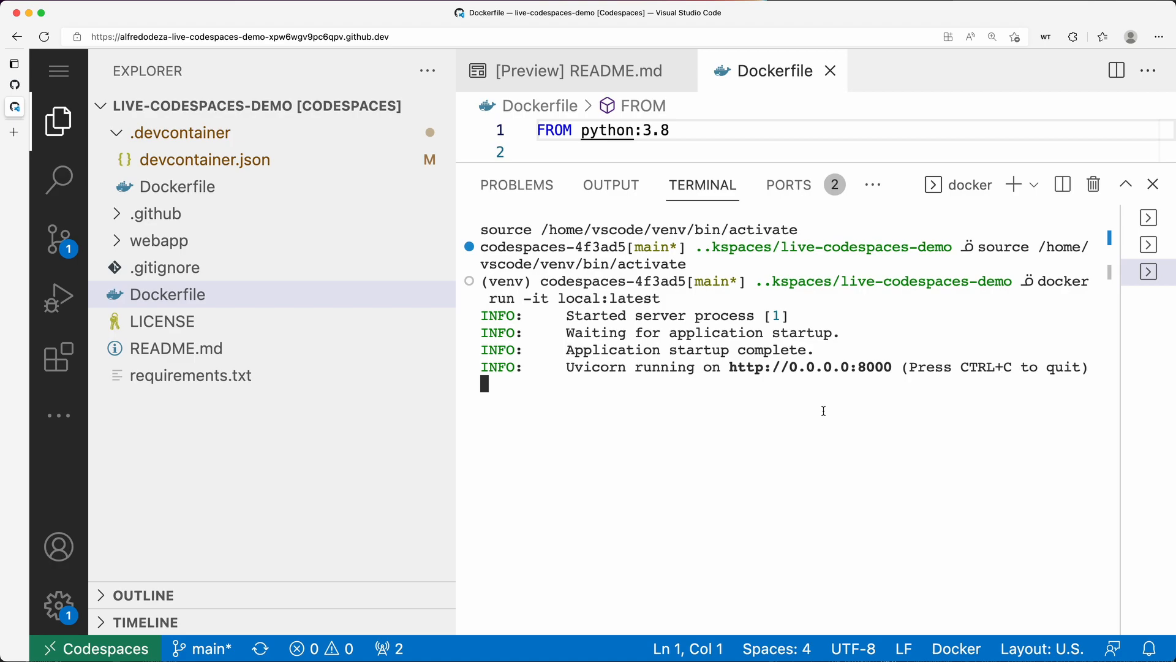
Stop the Uvicorn server with Ctrl+C and run docker login, which reports Login Succeeded.
key("Ctrl+c")
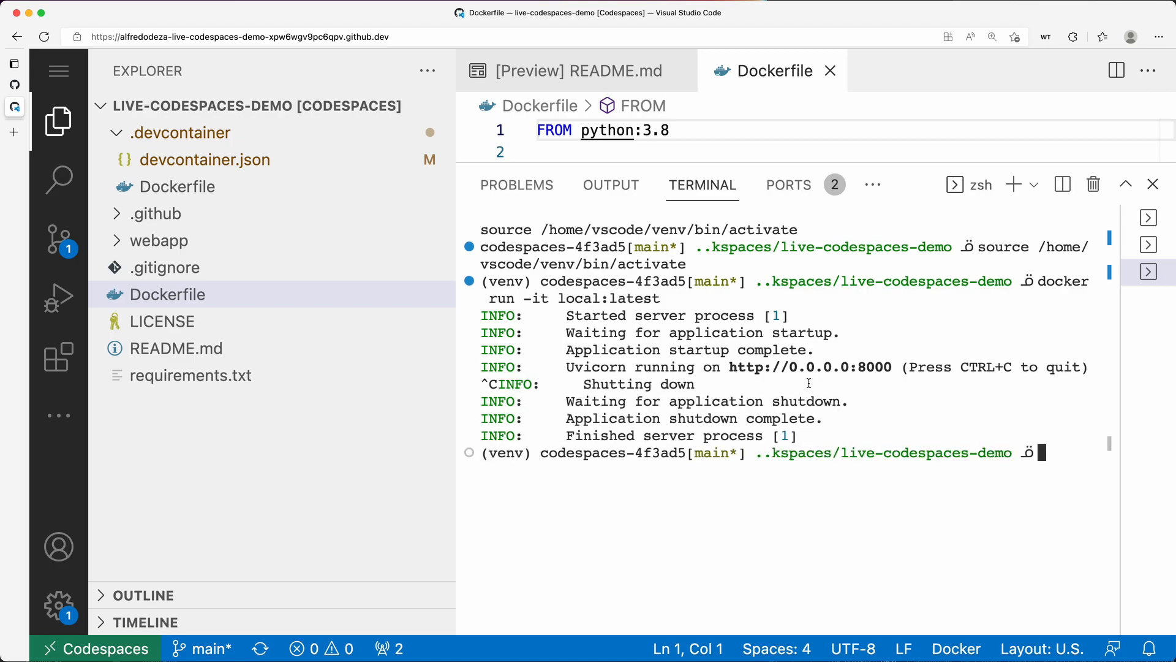
mouse_move(831, 240)
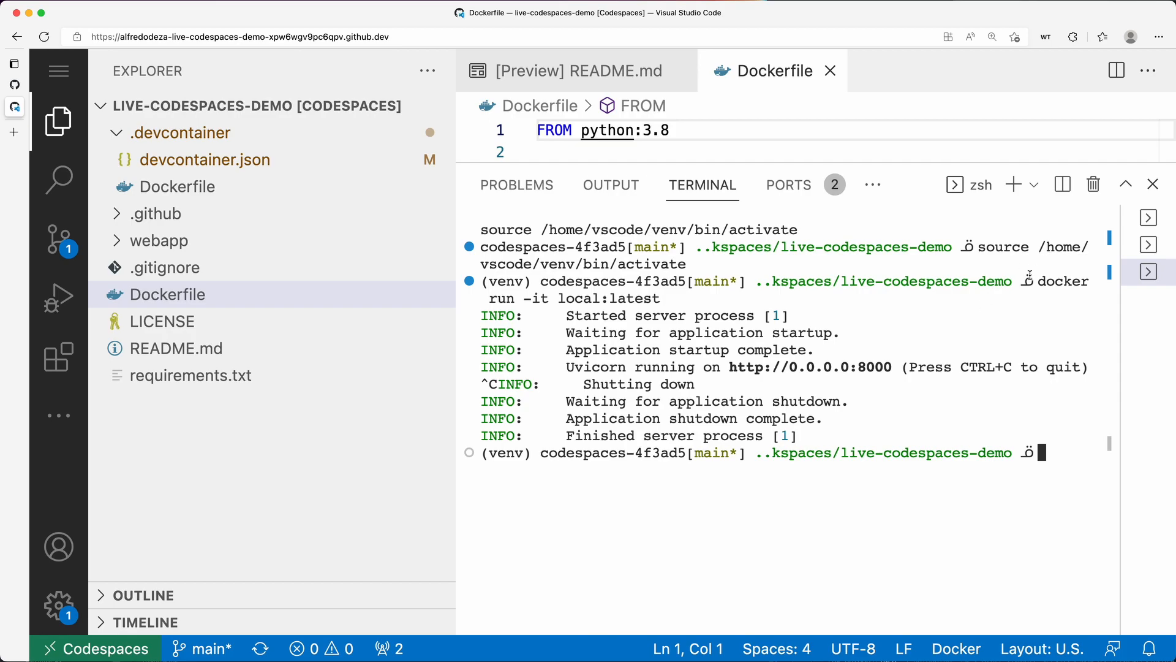
mouse_move(1033, 262)
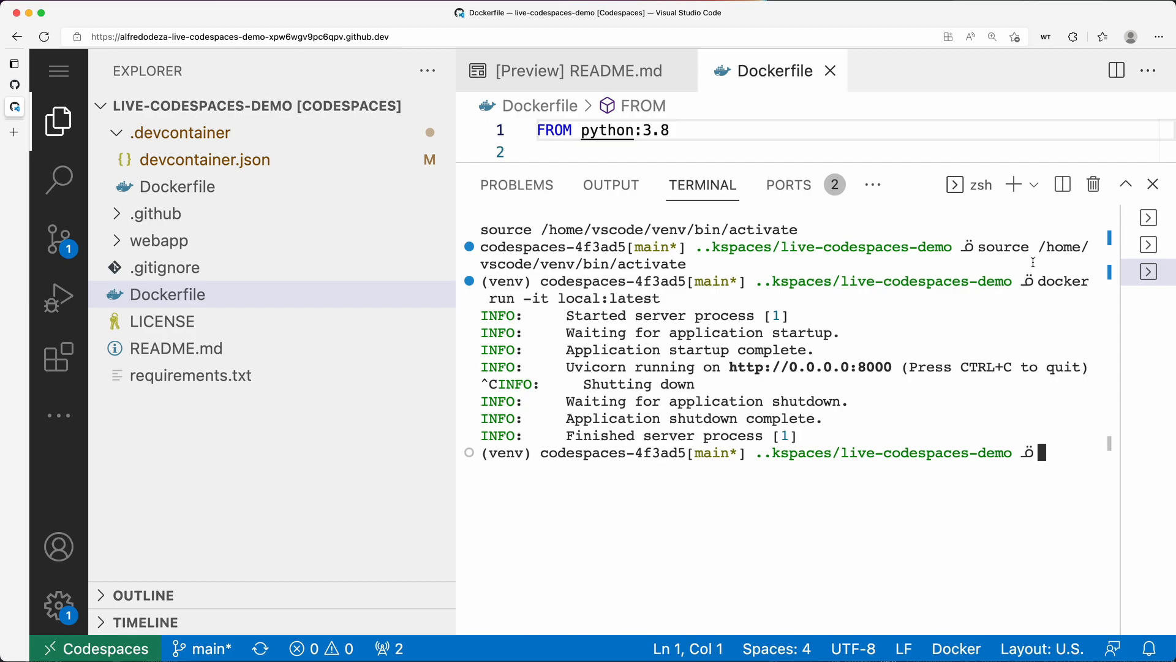
type("docker login")
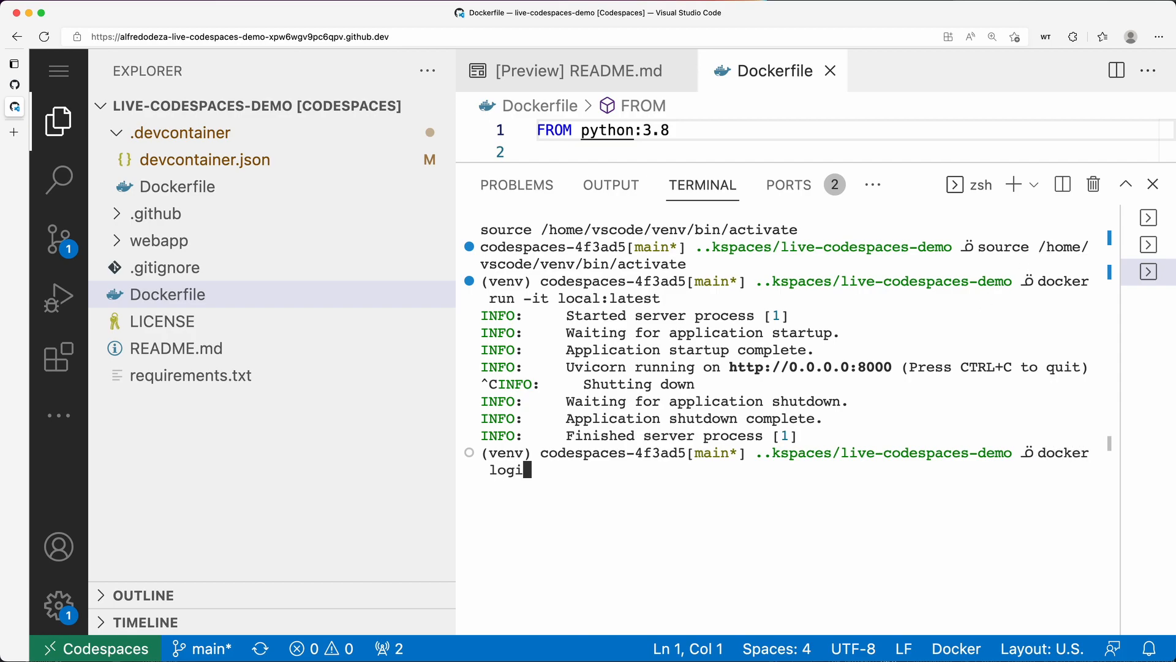
type("n")
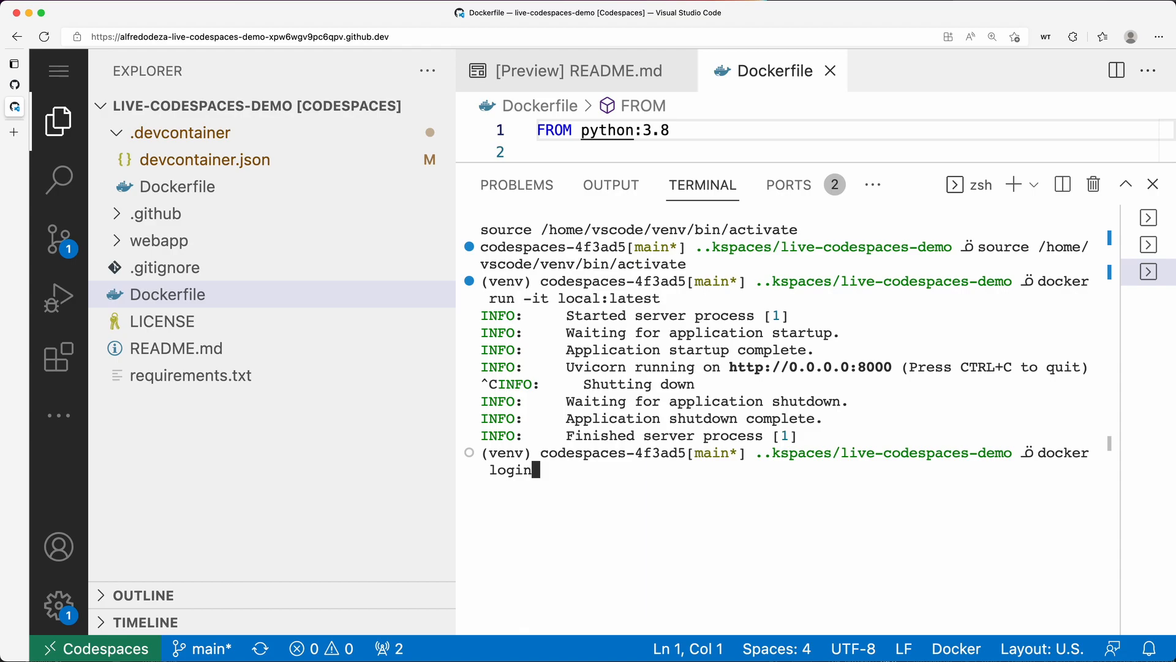
key("Enter")
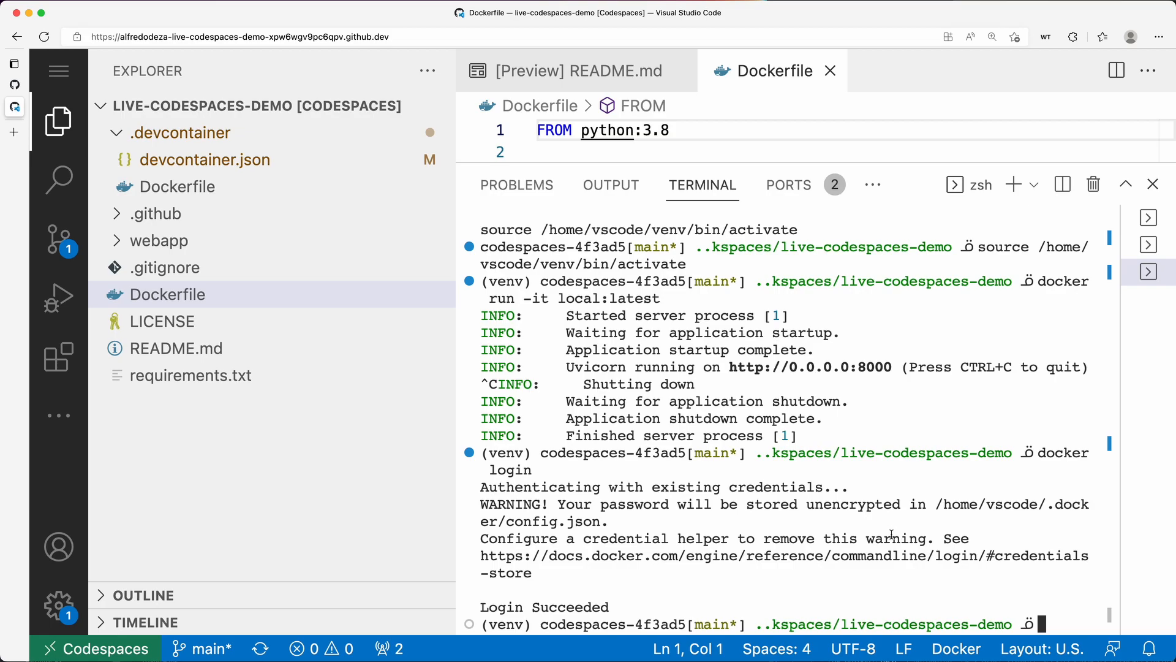
mouse_move(860, 522)
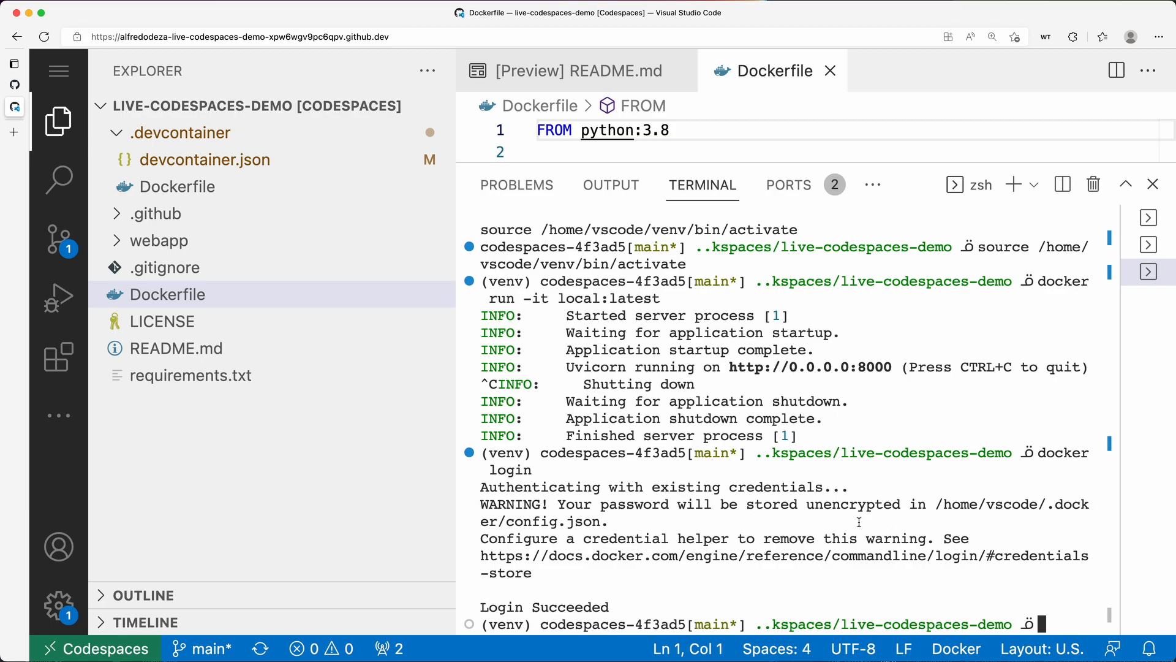
double_click(661, 487)
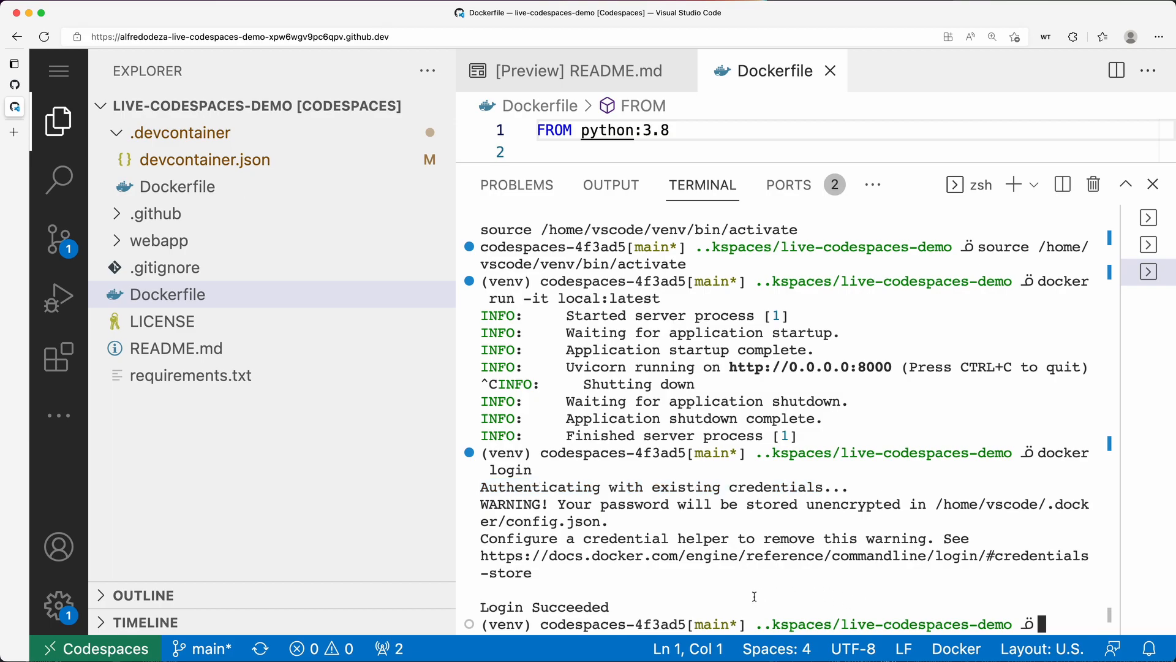
mouse_move(682, 602)
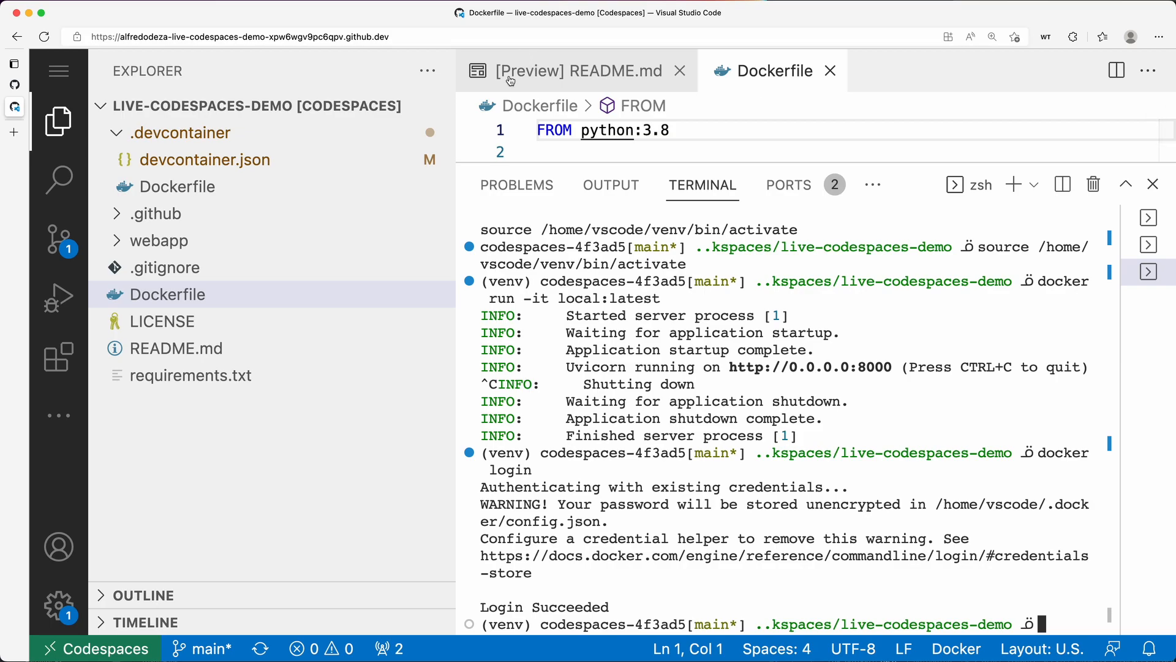
Show devcontainer.json with azure-cli and docker-in-docker features set to latest.
left_click(203, 159)
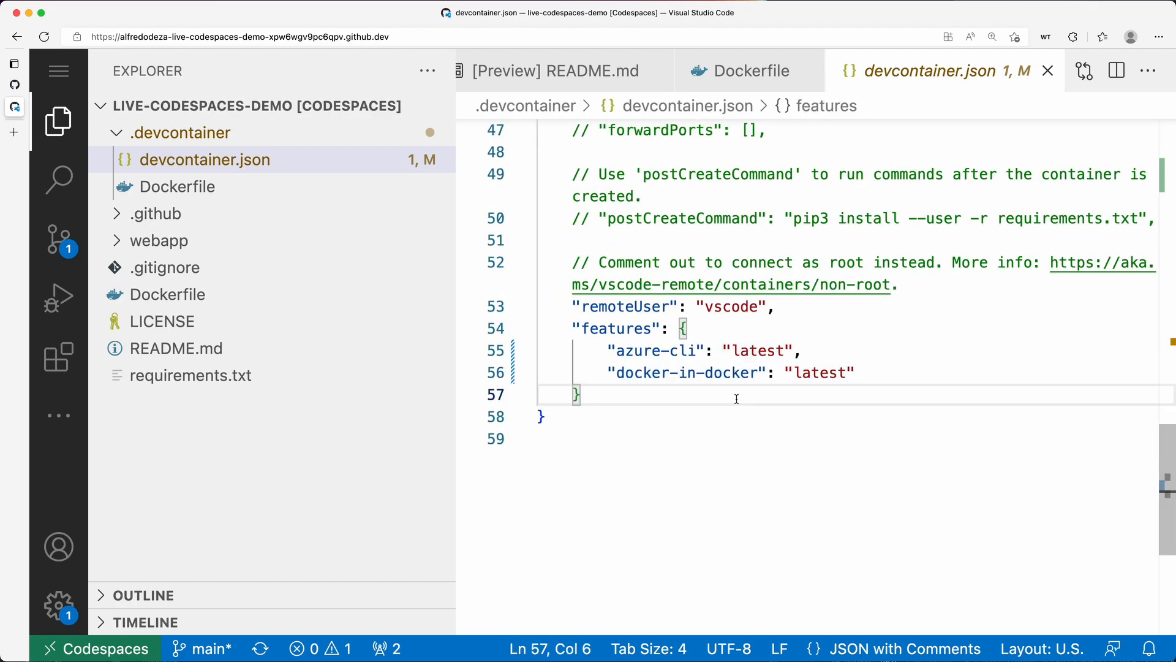
mouse_move(697, 372)
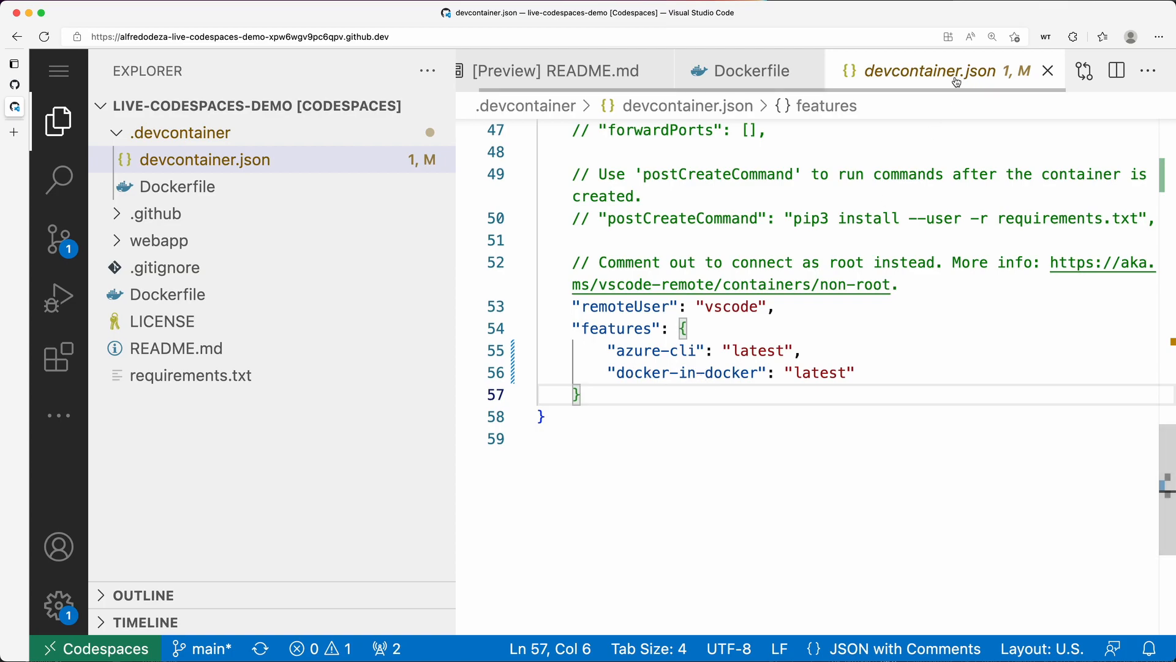
mouse_move(957, 79)
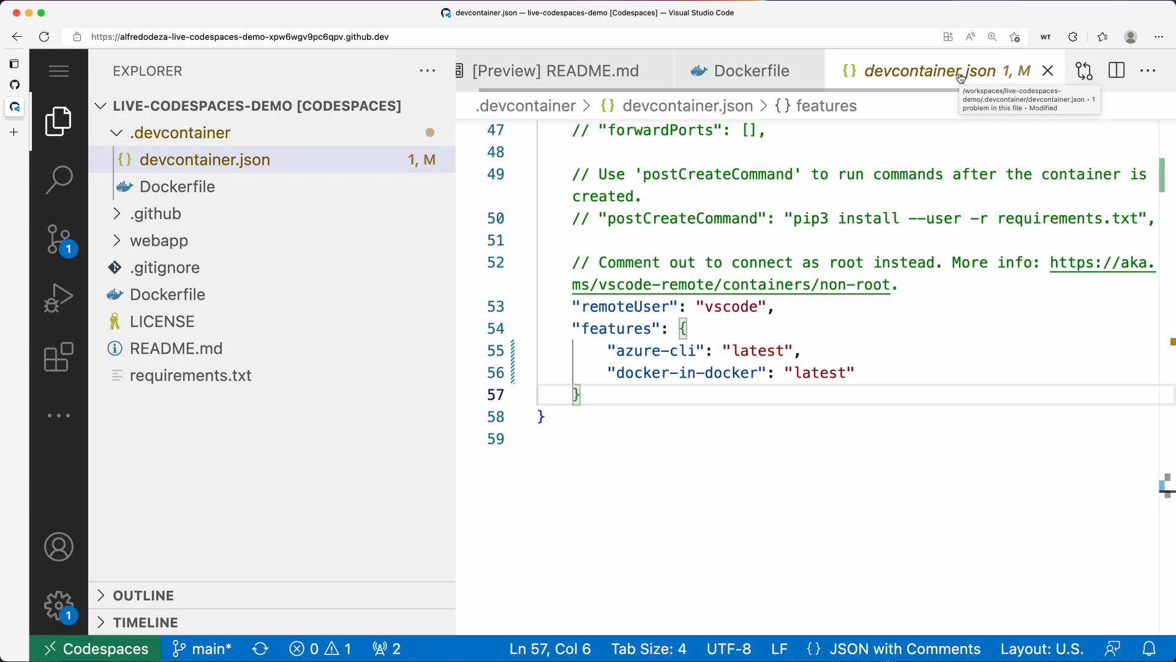